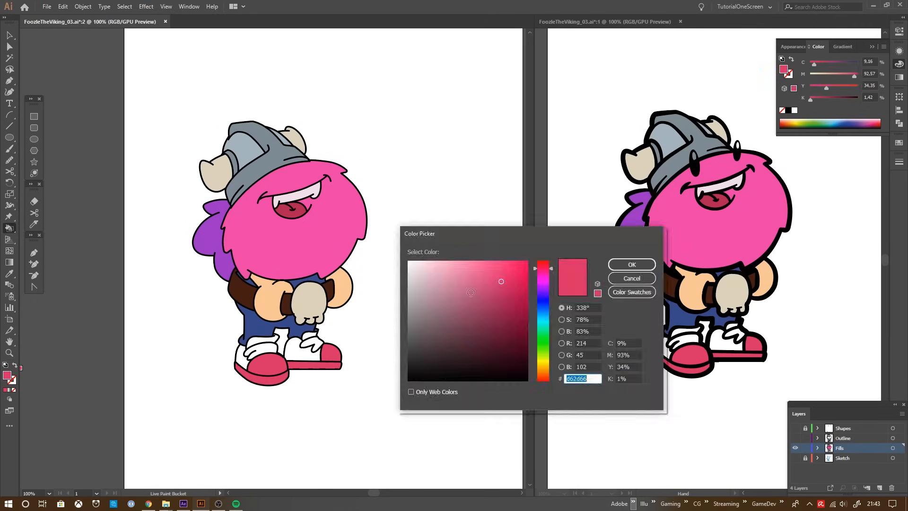
# - Enable Use Precise Cursors in General preferences and start a Pen zigzag path on the page
pyautogui.click(632, 265)
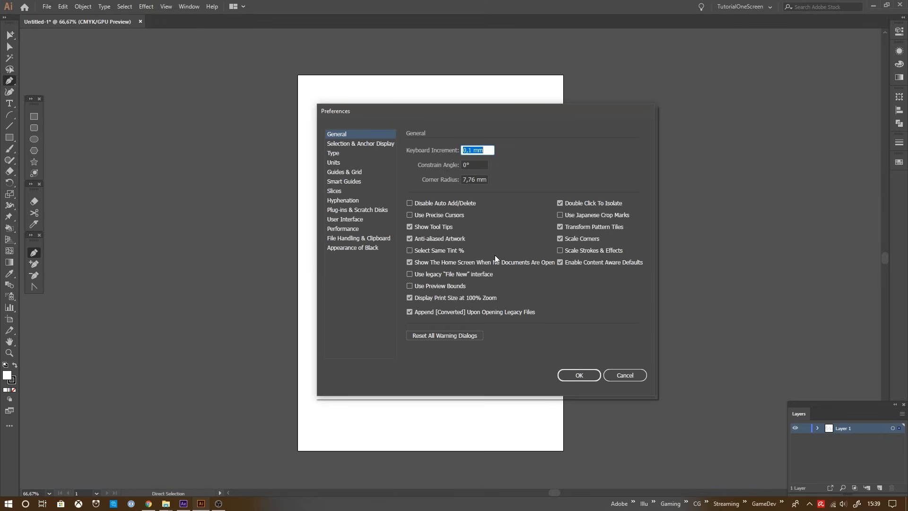
pyautogui.moveTo(456, 223)
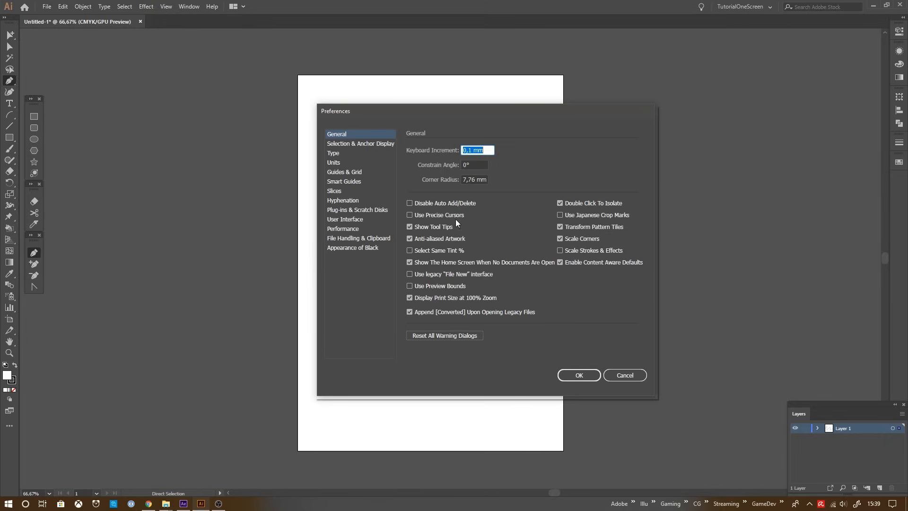
pyautogui.click(409, 215)
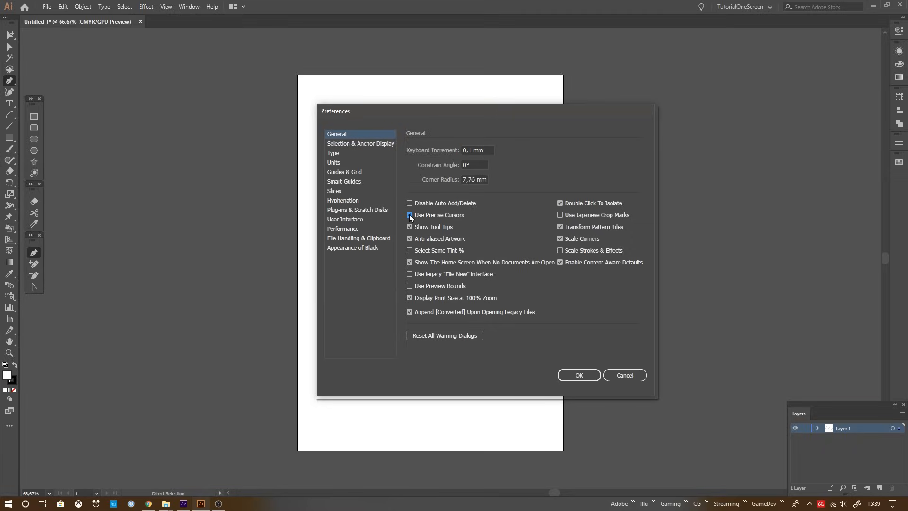
pyautogui.click(579, 374)
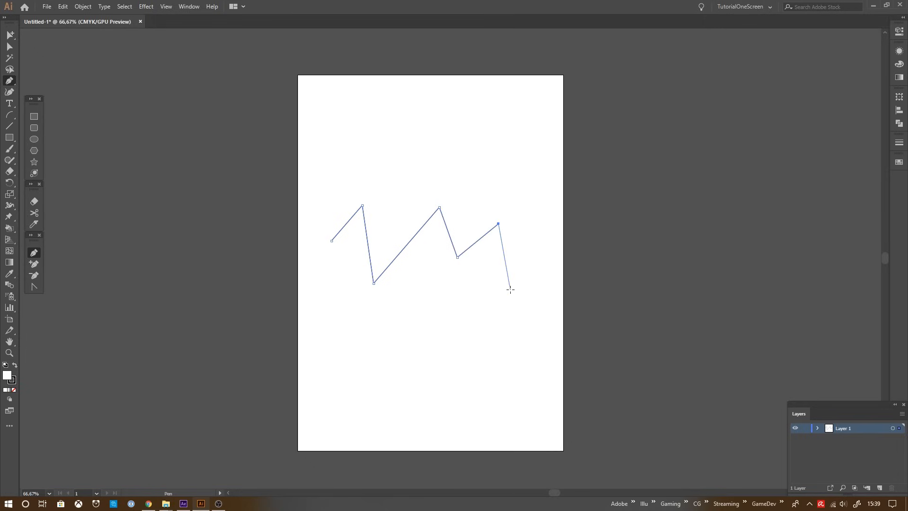
pyautogui.click(510, 290)
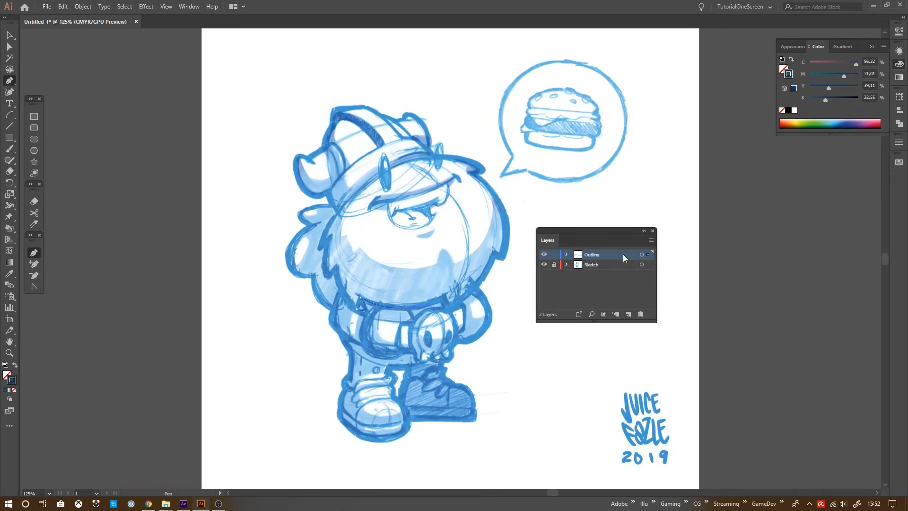
pyautogui.moveTo(608, 257)
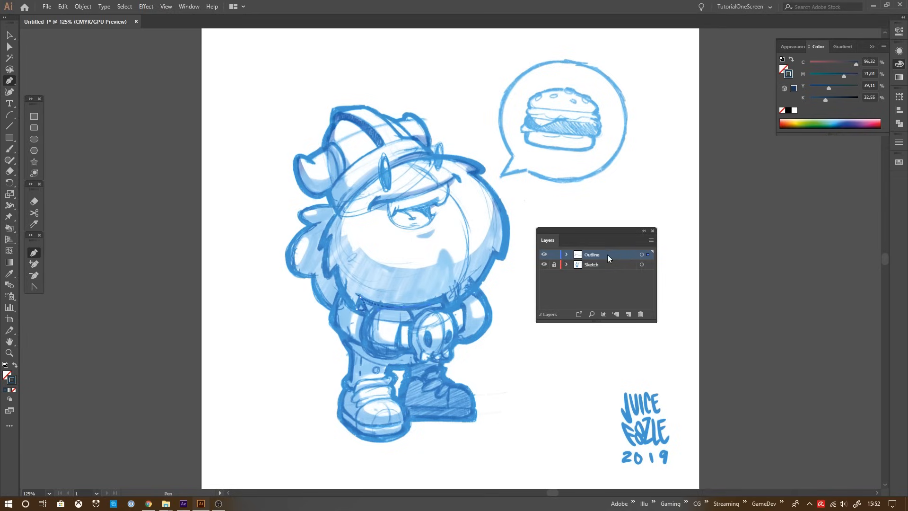
# - Change the Outline layer's highlight colour in Layer Options so its paths contrast with the blue sketch
pyautogui.doubleClick(591, 254)
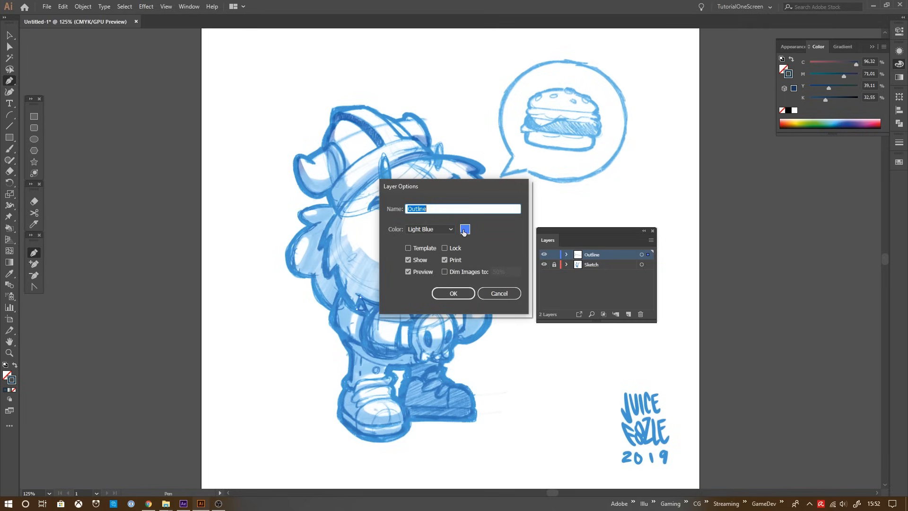
pyautogui.click(464, 229)
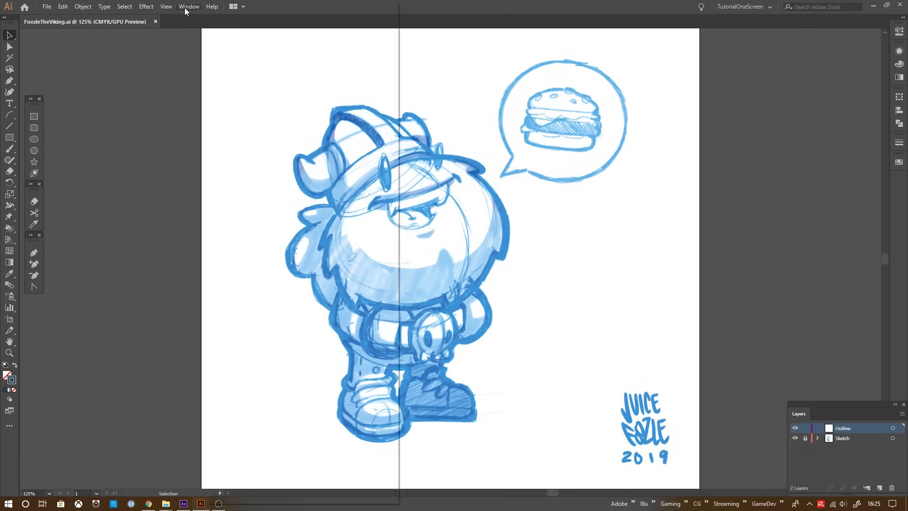
# - Create a New Window of the drawing and tile both views 2-up vertically
pyautogui.click(188, 5)
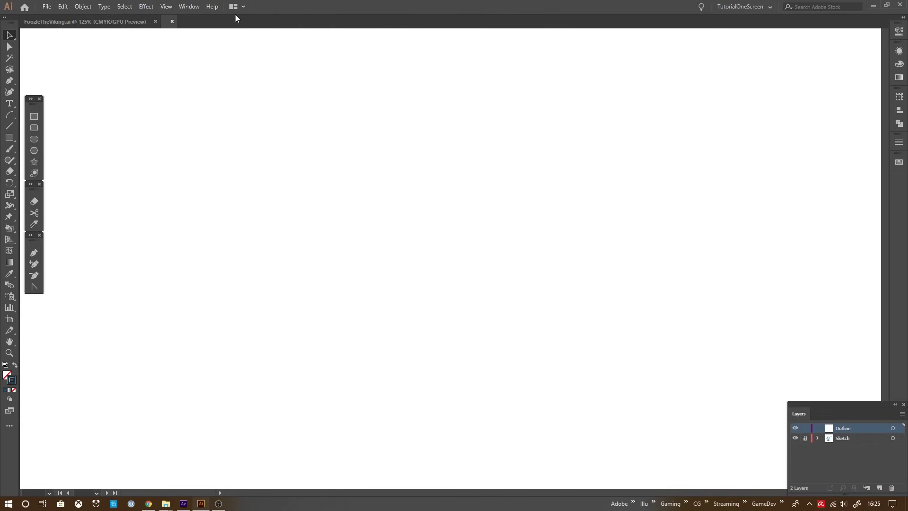
pyautogui.click(193, 21)
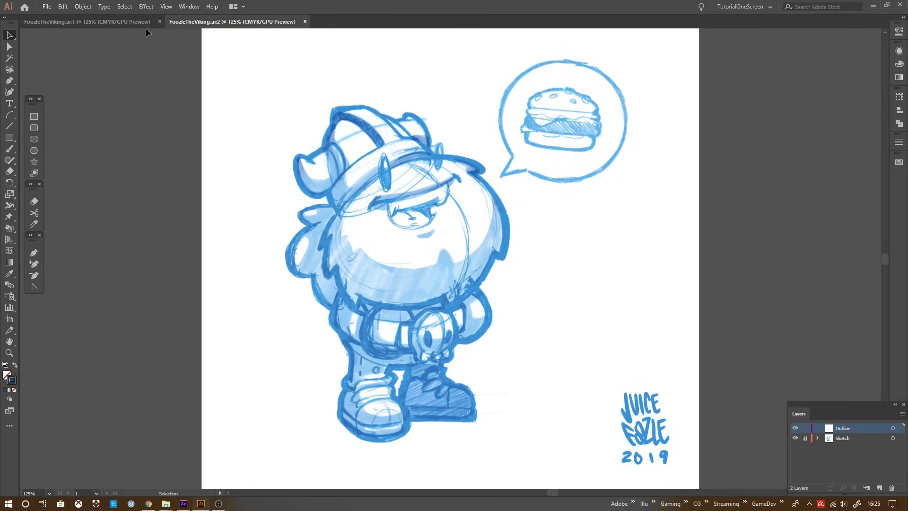
pyautogui.moveTo(160, 33)
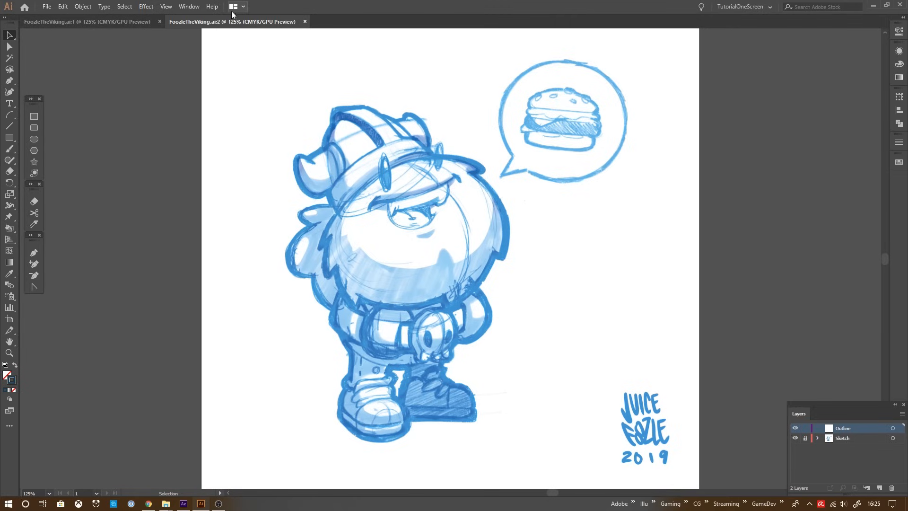
pyautogui.moveTo(234, 7)
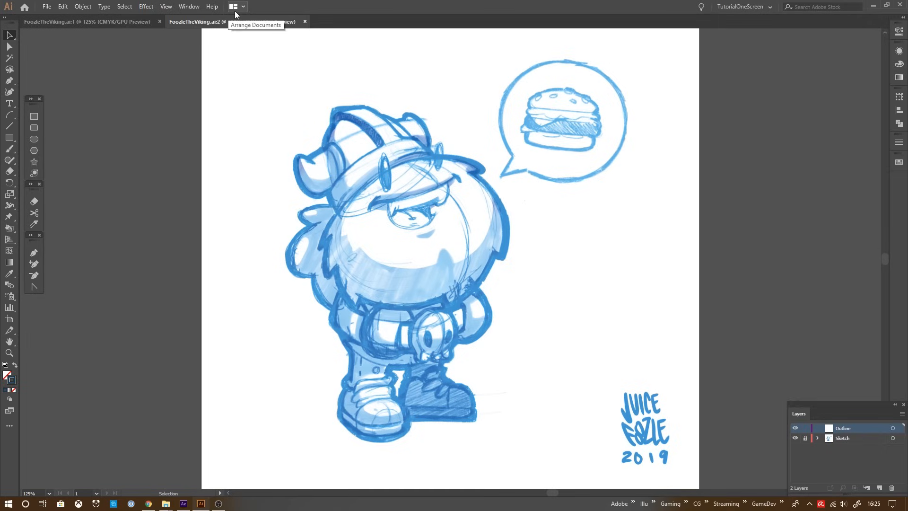
pyautogui.click(237, 6)
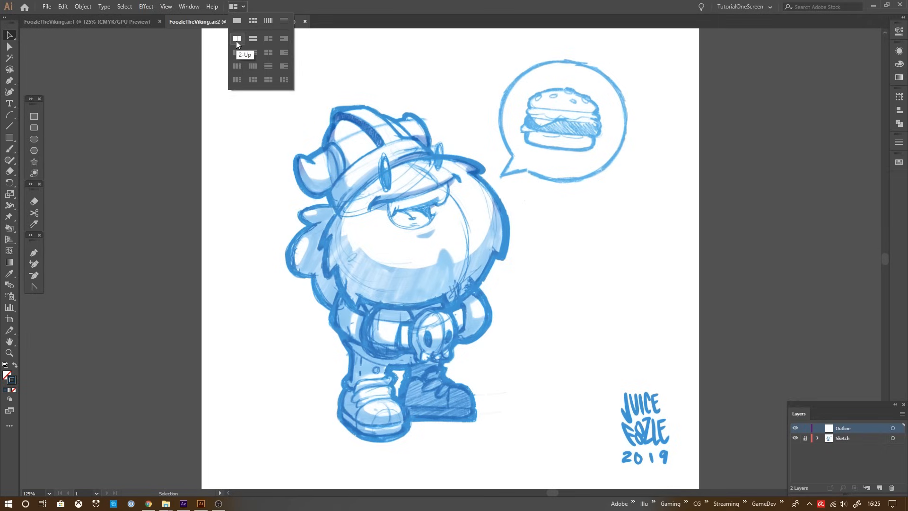
pyautogui.click(236, 39)
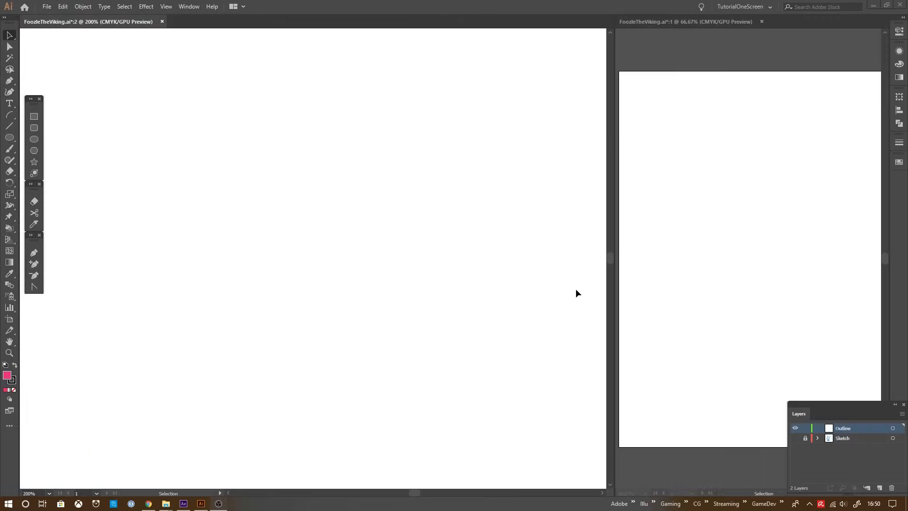
# - Draw a pink circle with a 12 pt black stroke, then set Document Color Mode to RGB
pyautogui.click(42, 5)
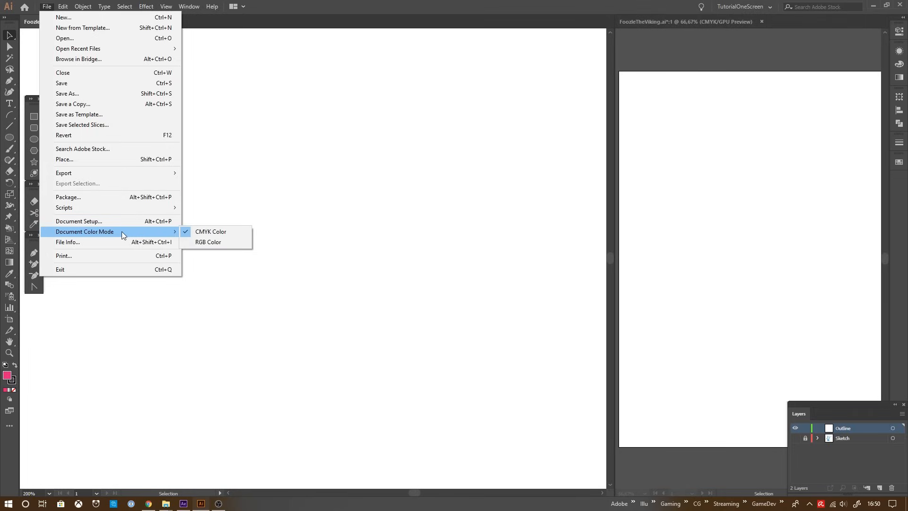
pyautogui.moveTo(126, 236)
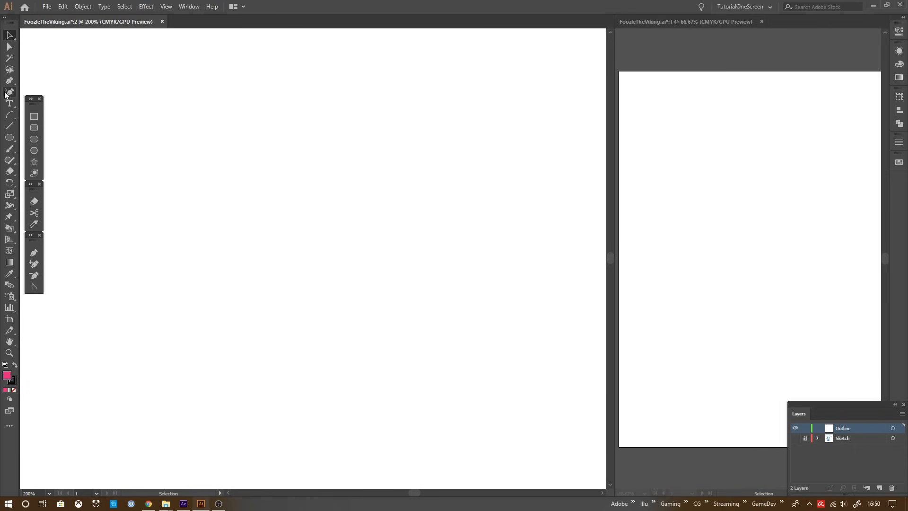
pyautogui.moveTo(155, 97); pyautogui.dragTo(483, 425)
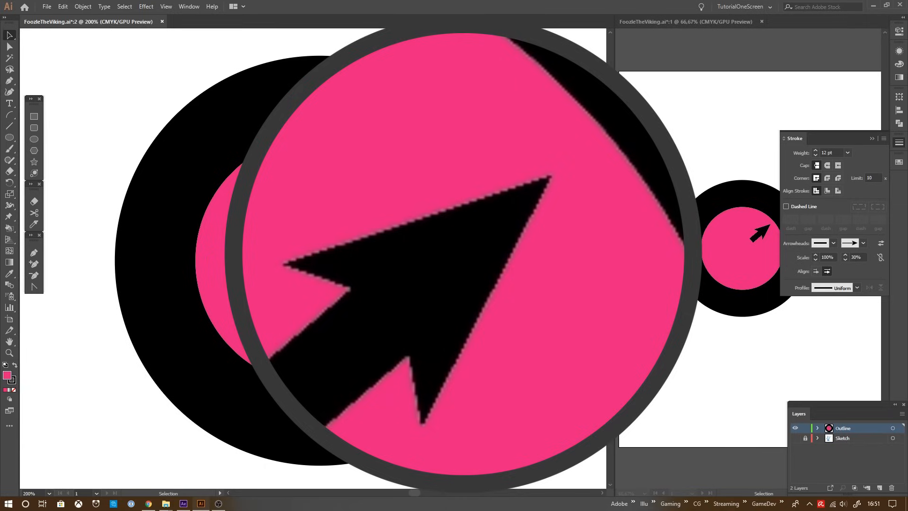
pyautogui.moveTo(56, 365)
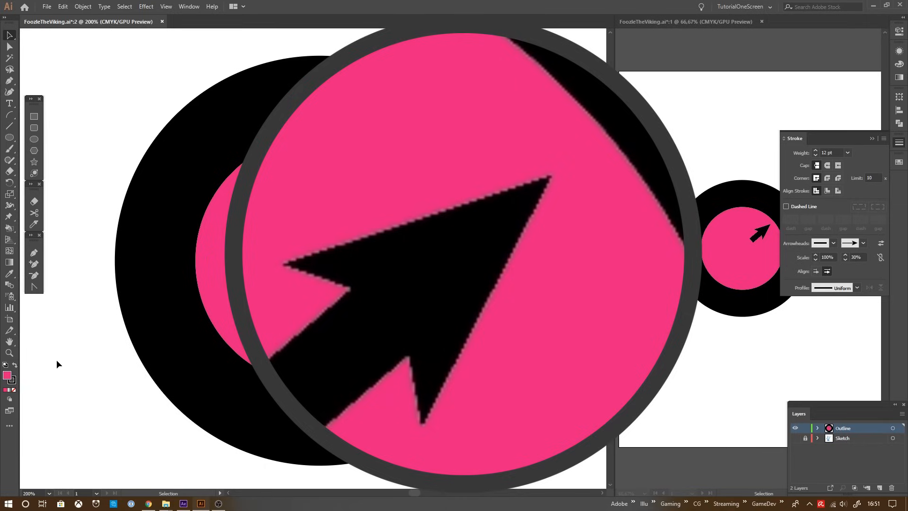
pyautogui.click(40, 6)
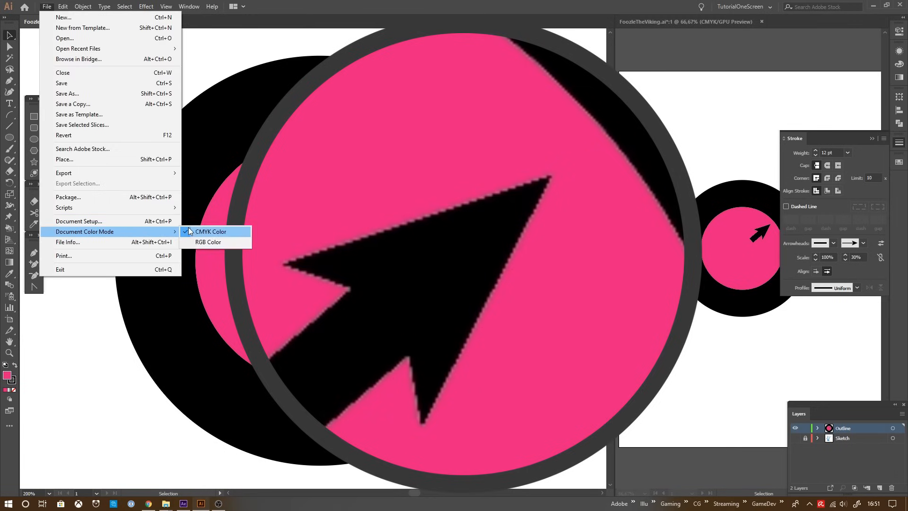
pyautogui.moveTo(211, 246)
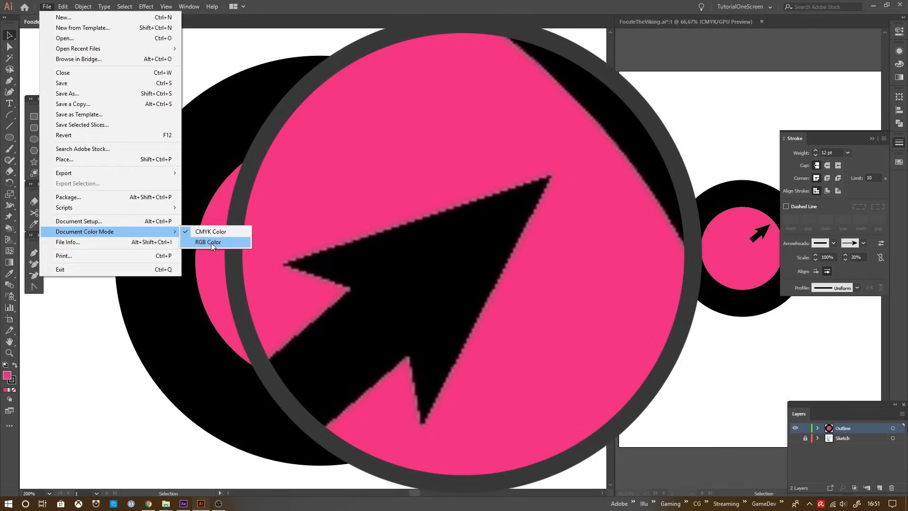
pyautogui.click(208, 242)
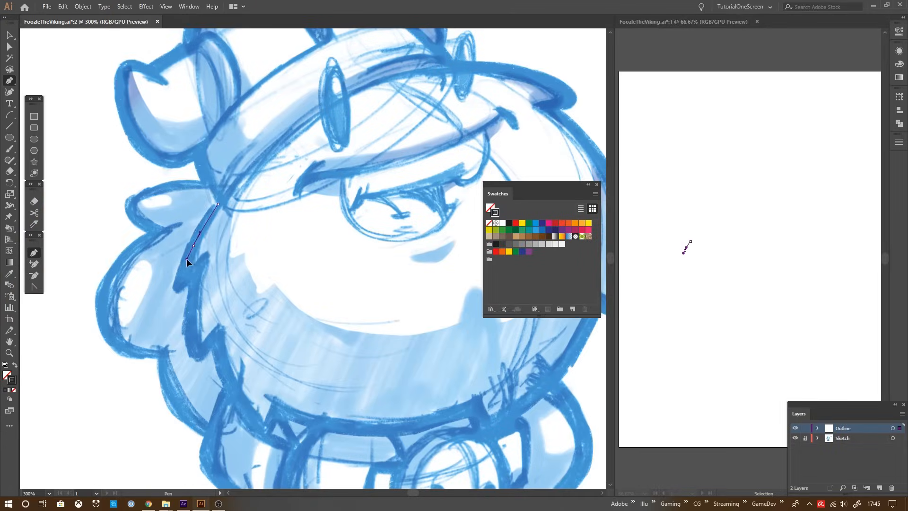
# - Set the stroke colour to hot pink FF0080 and save it as a global swatch
pyautogui.click(214, 339)
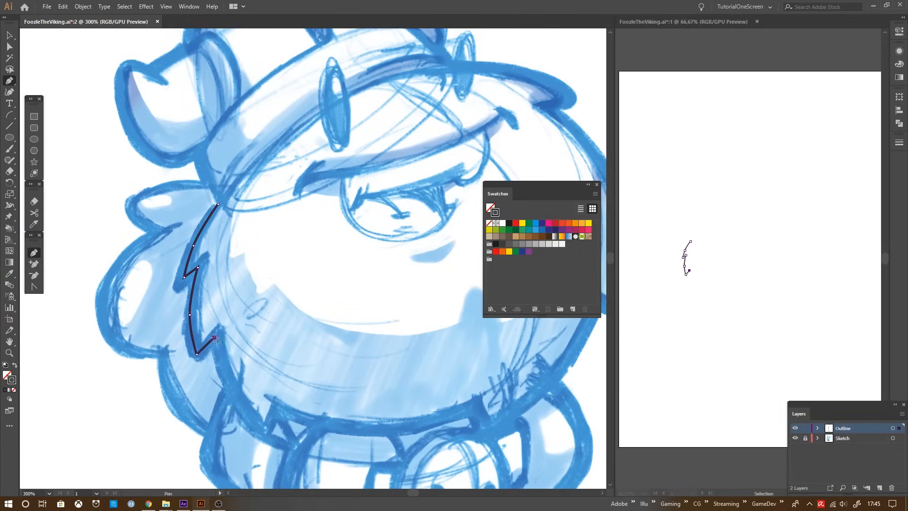
pyautogui.doubleClick(5, 376)
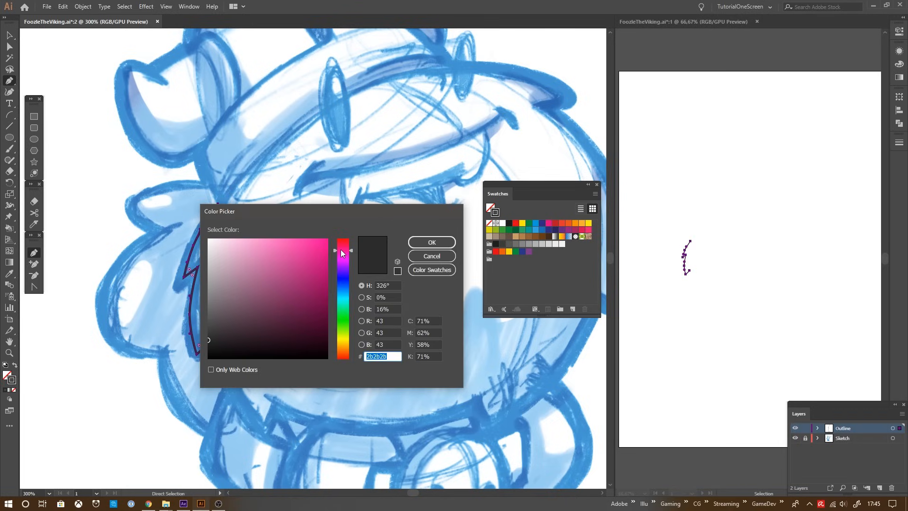
pyautogui.click(327, 241)
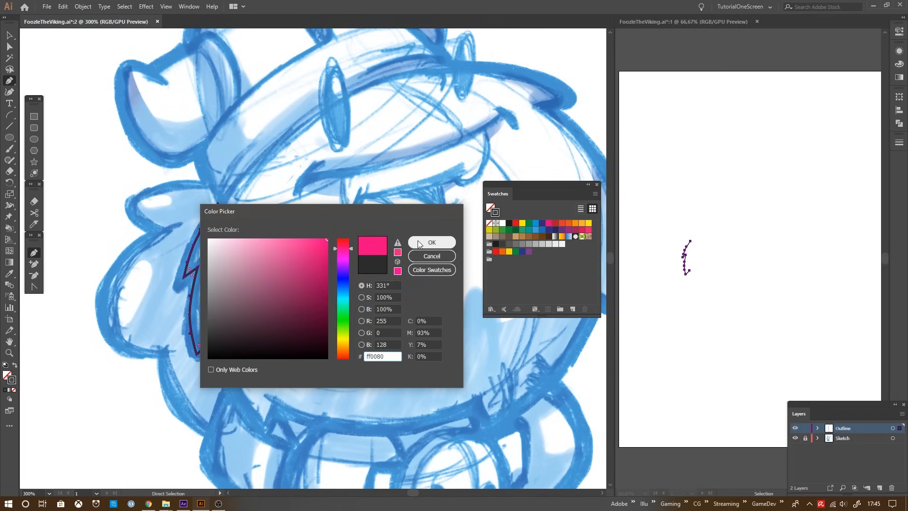
pyautogui.click(431, 242)
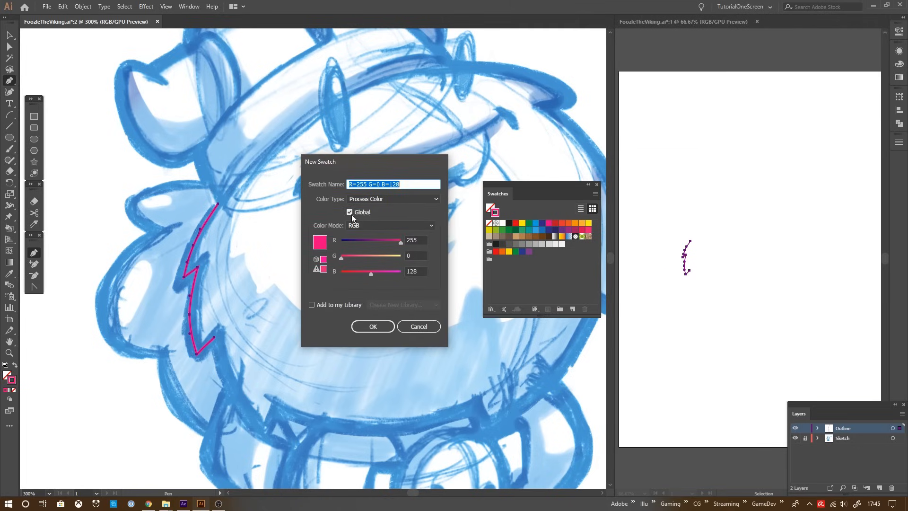
pyautogui.click(373, 327)
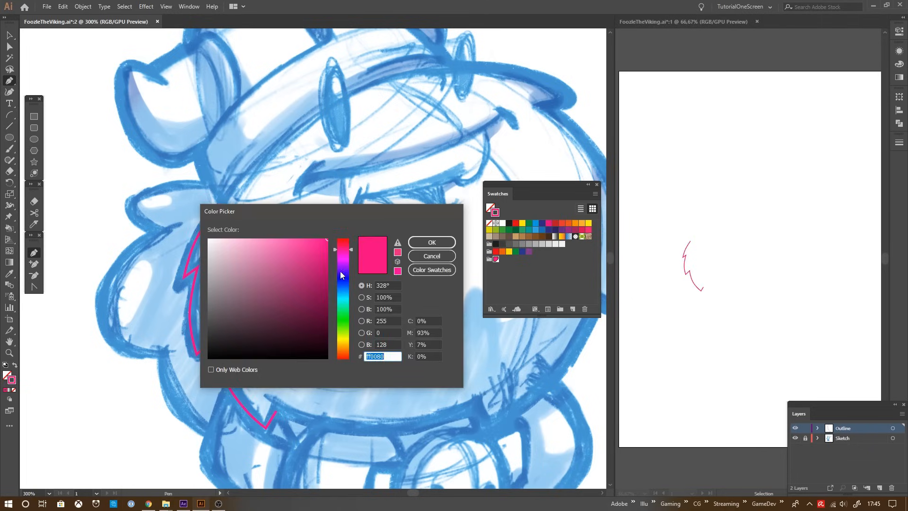
pyautogui.click(431, 242)
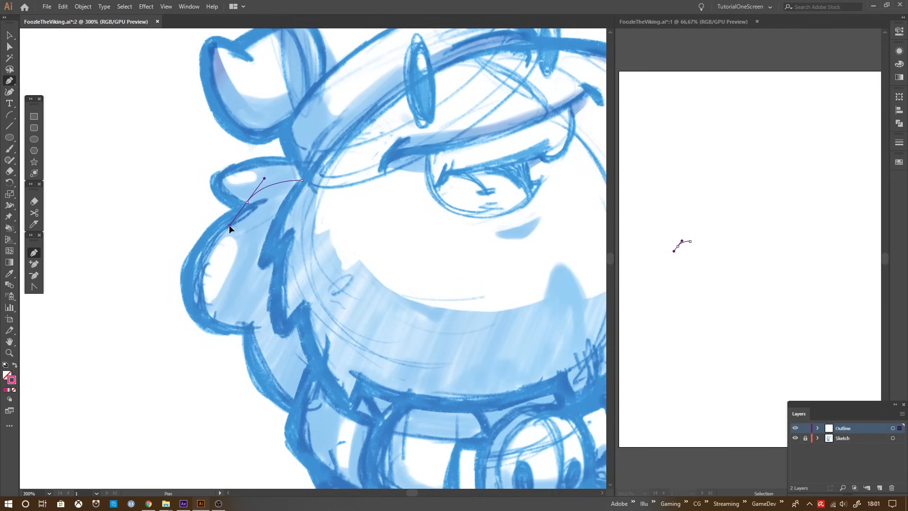
# - Trace the beard edge and the hat horn with smooth curved Pen anchor points
pyautogui.moveTo(230, 229); pyautogui.dragTo(243, 234)
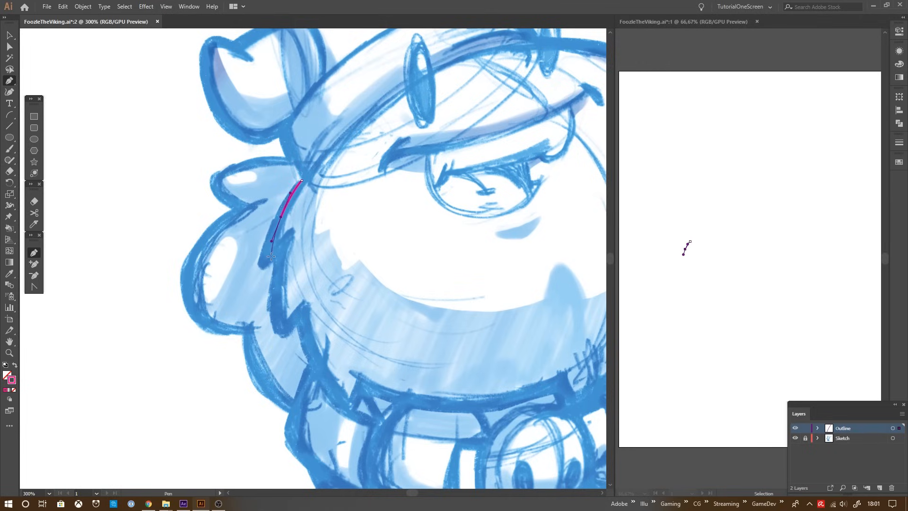
pyautogui.click(268, 255)
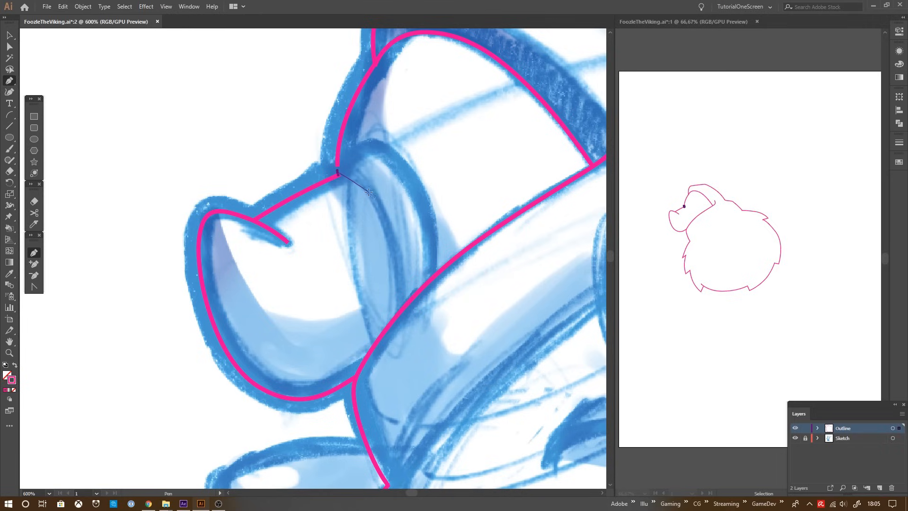
pyautogui.moveTo(337, 172); pyautogui.dragTo(403, 263)
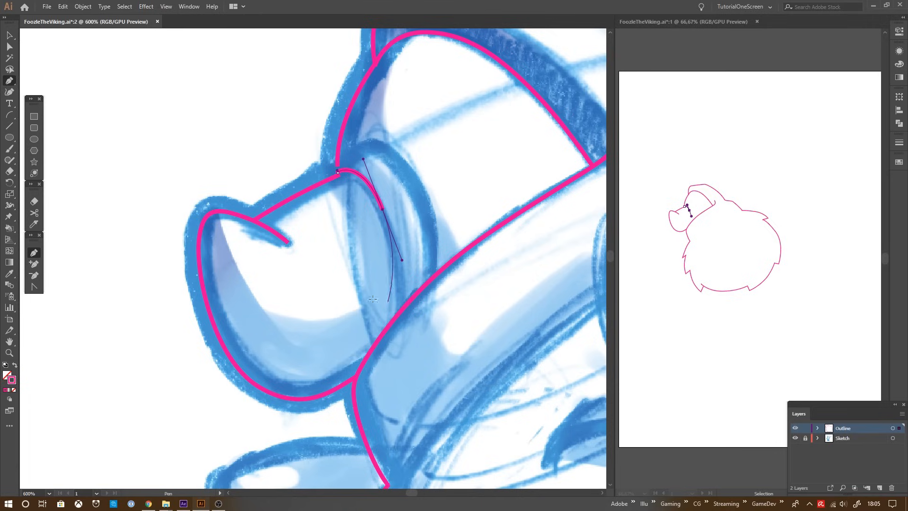
pyautogui.moveTo(338, 172); pyautogui.dragTo(393, 324)
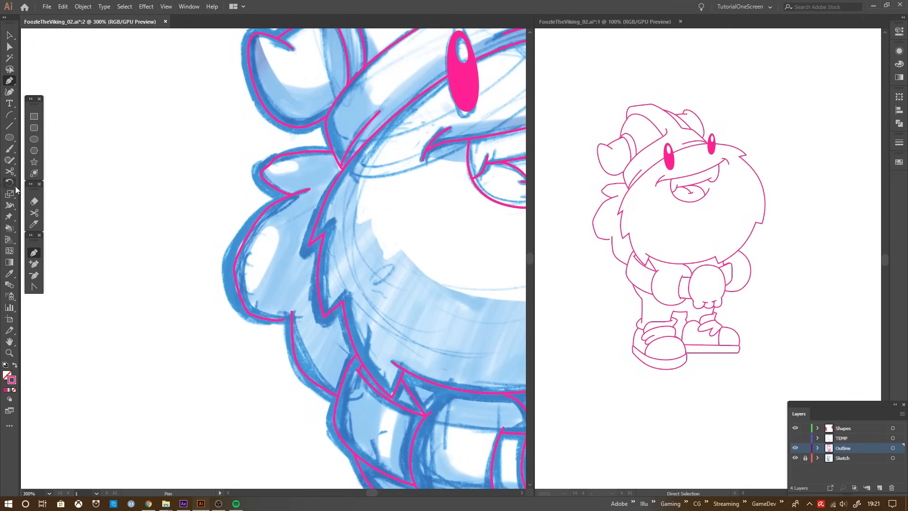
pyautogui.moveTo(10, 160)
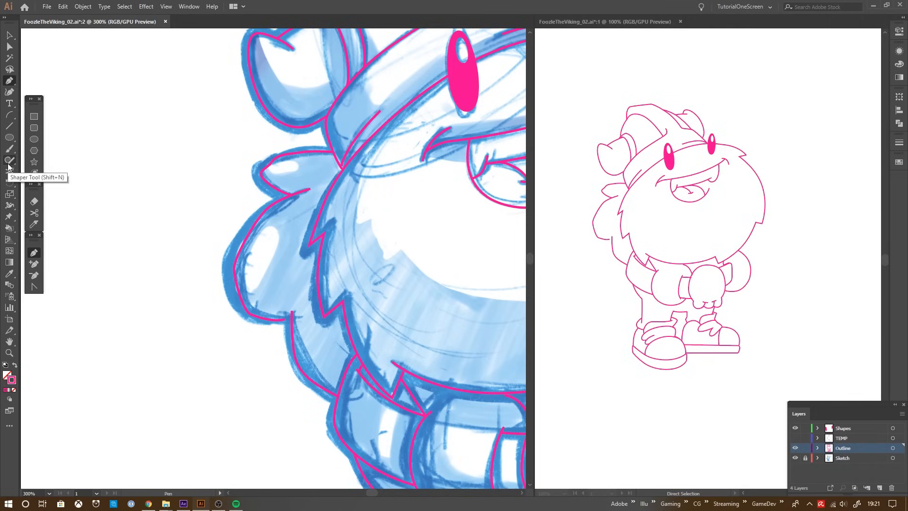
# - Marquee-select the outline paths around the left side of the beard
pyautogui.click(7, 160)
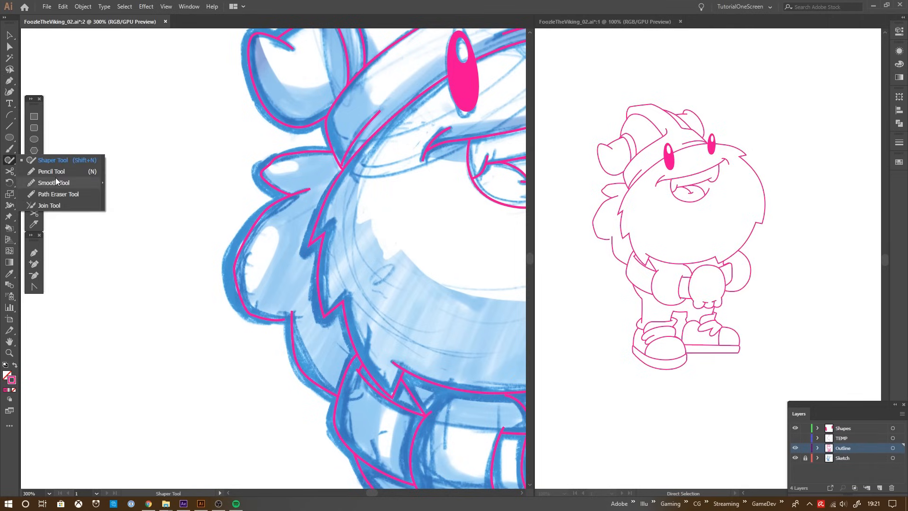
pyautogui.moveTo(51, 180)
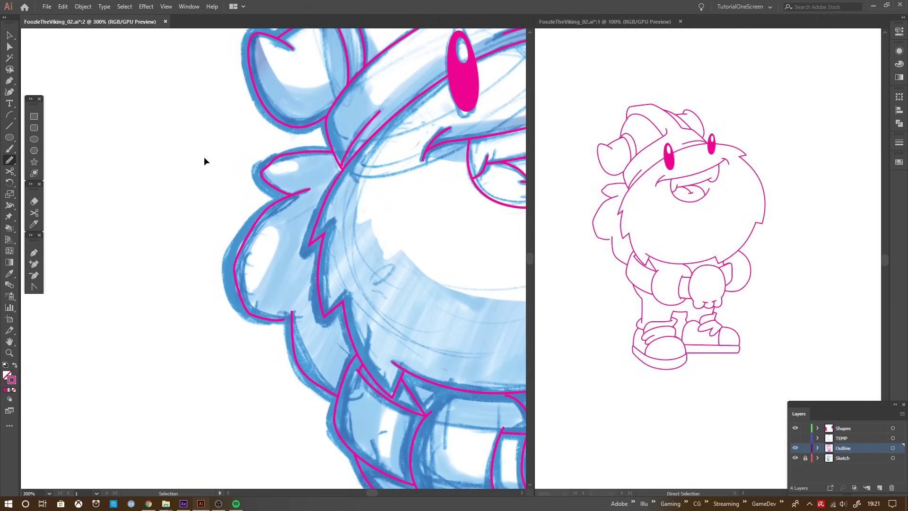
pyautogui.moveTo(204, 158); pyautogui.dragTo(300, 359)
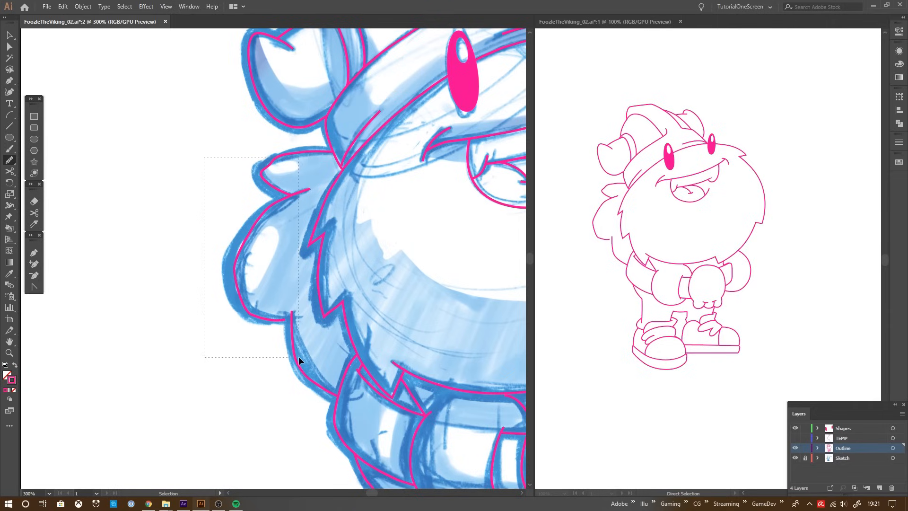
pyautogui.click(300, 360)
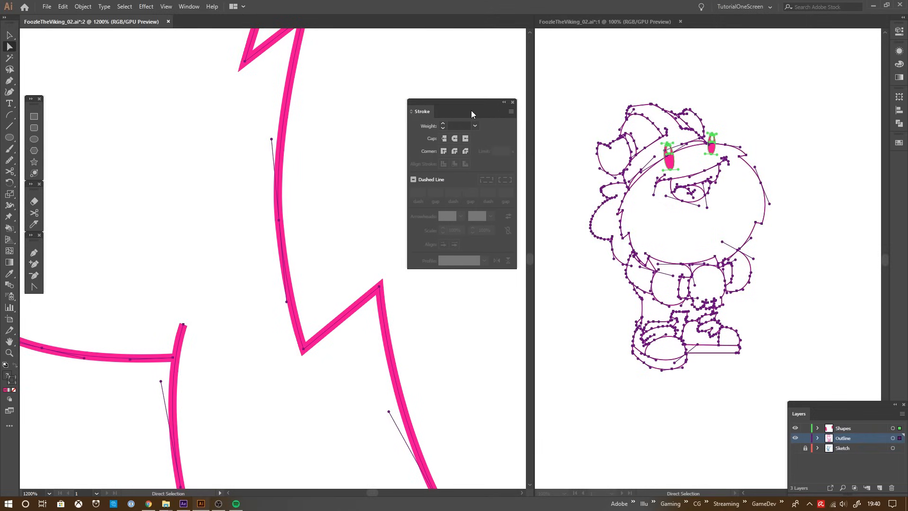
pyautogui.moveTo(454, 151)
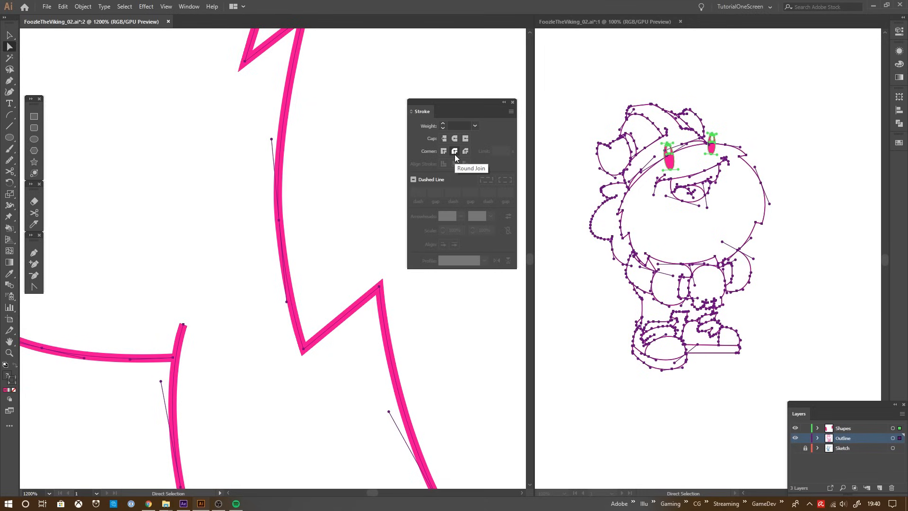
pyautogui.moveTo(472, 134)
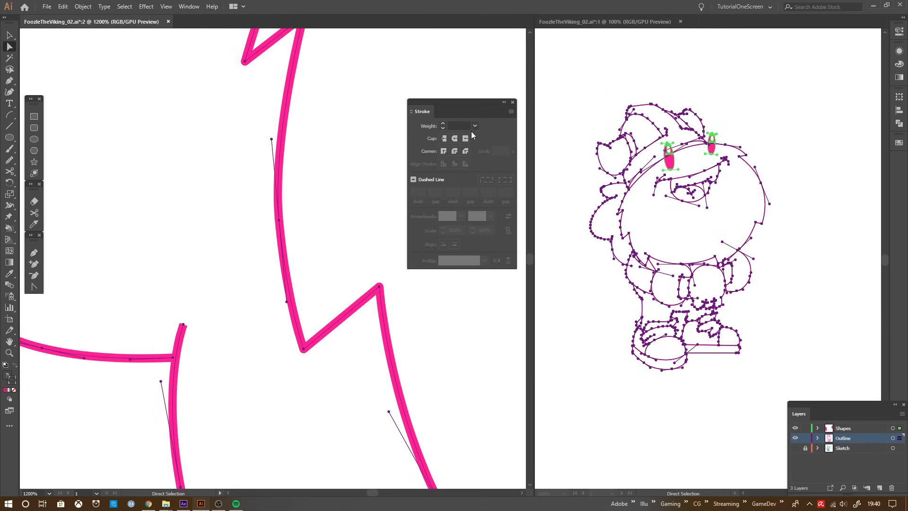
# - Adjust the outline stroke weight in the Stroke panel
pyautogui.click(474, 125)
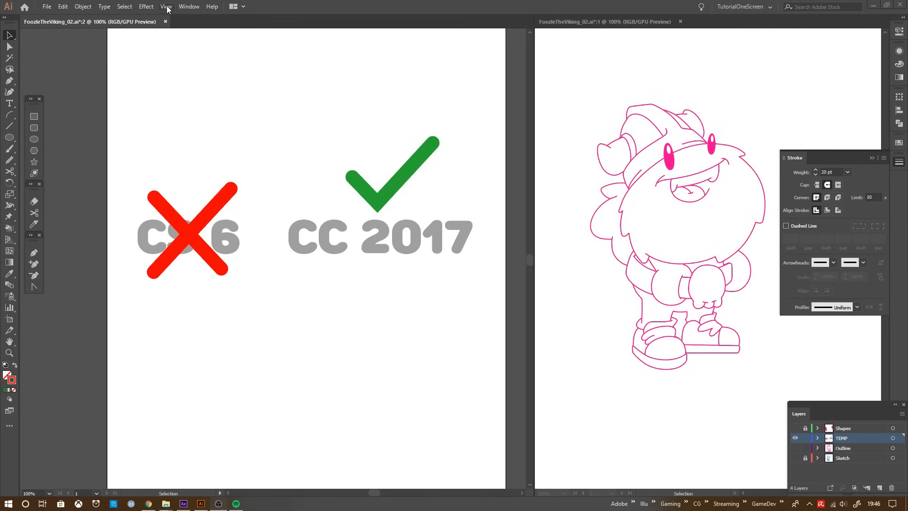
# - Choose Show Corner Widget from the View menu
pyautogui.click(175, 5)
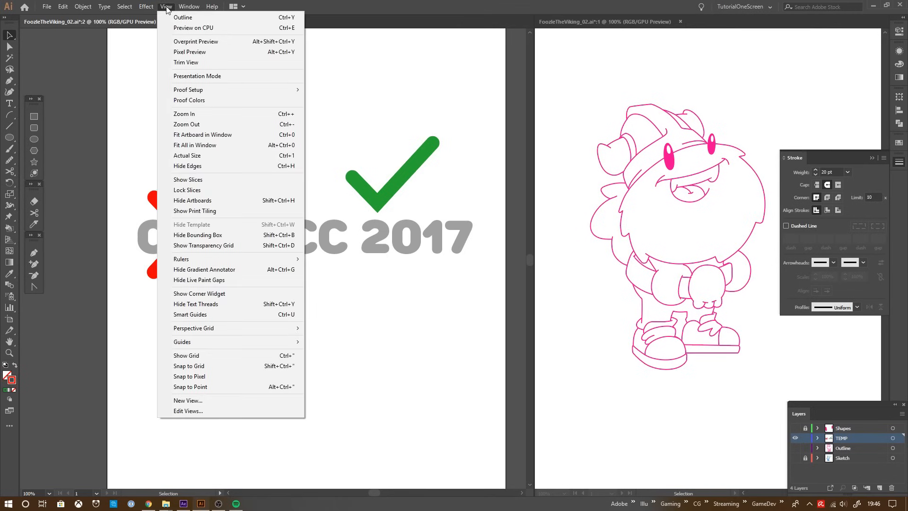
pyautogui.moveTo(208, 263)
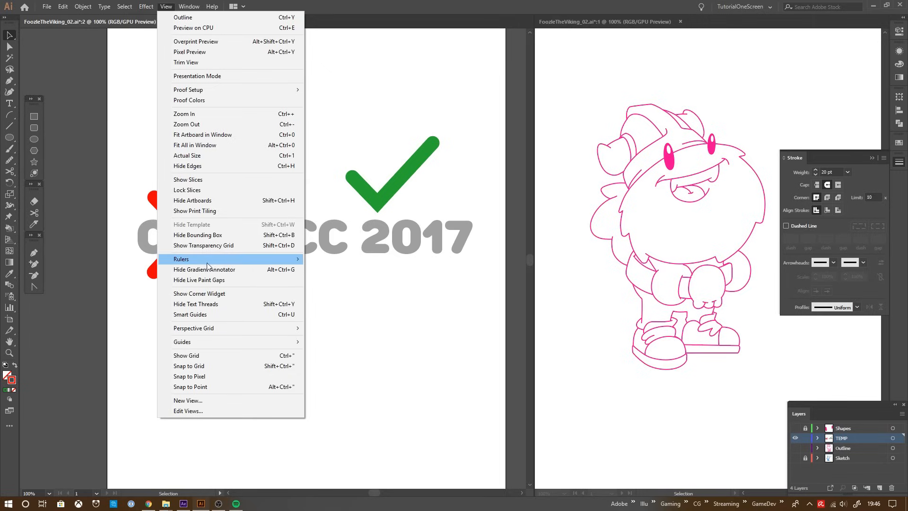
pyautogui.moveTo(252, 299)
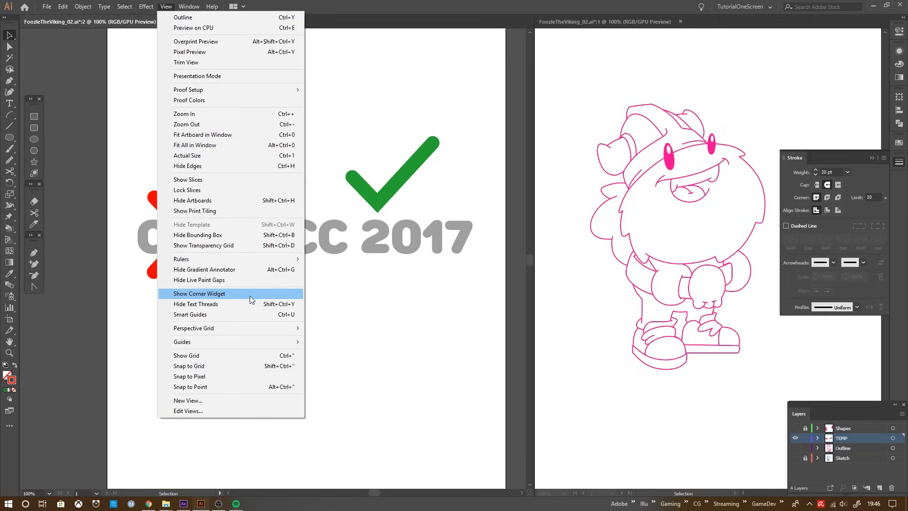
pyautogui.moveTo(240, 297)
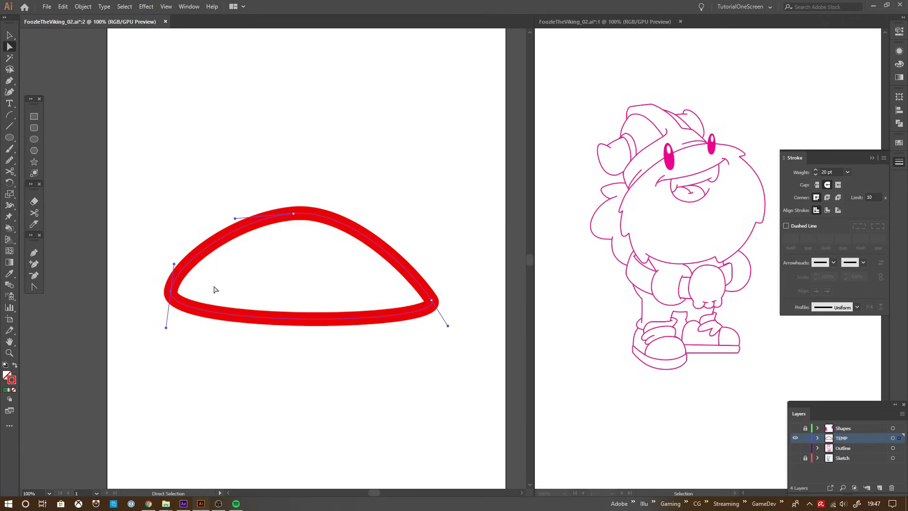
# - Select the red shape's anchors and pull smooth handles from its corner with the Anchor Point Tool
pyautogui.moveTo(235, 219); pyautogui.dragTo(349, 207)
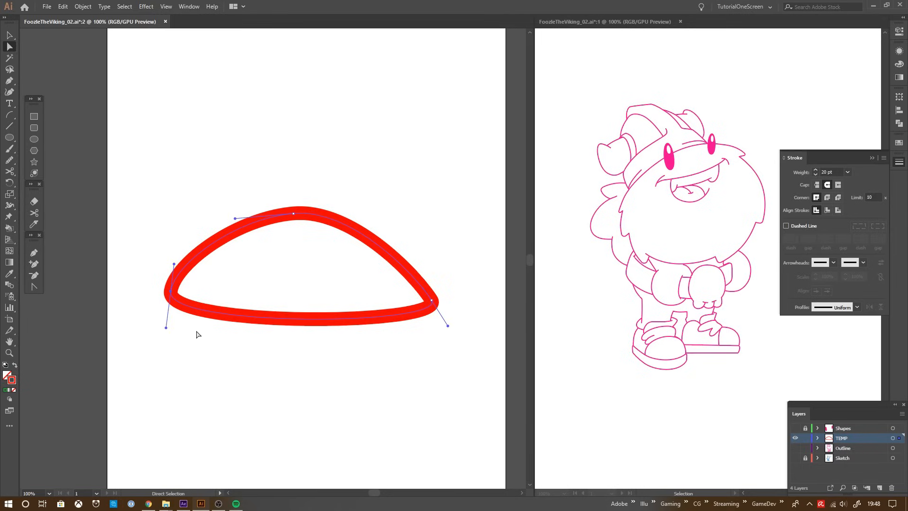
pyautogui.moveTo(79, 147)
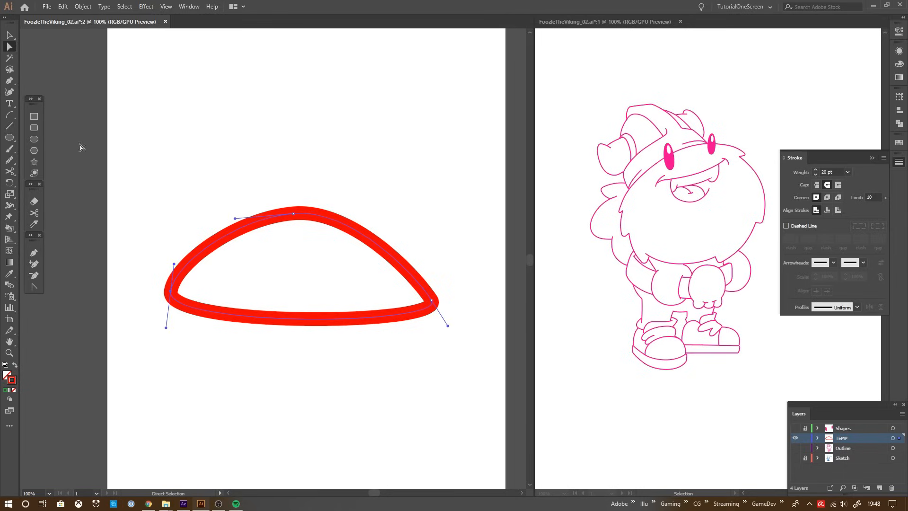
pyautogui.click(9, 81)
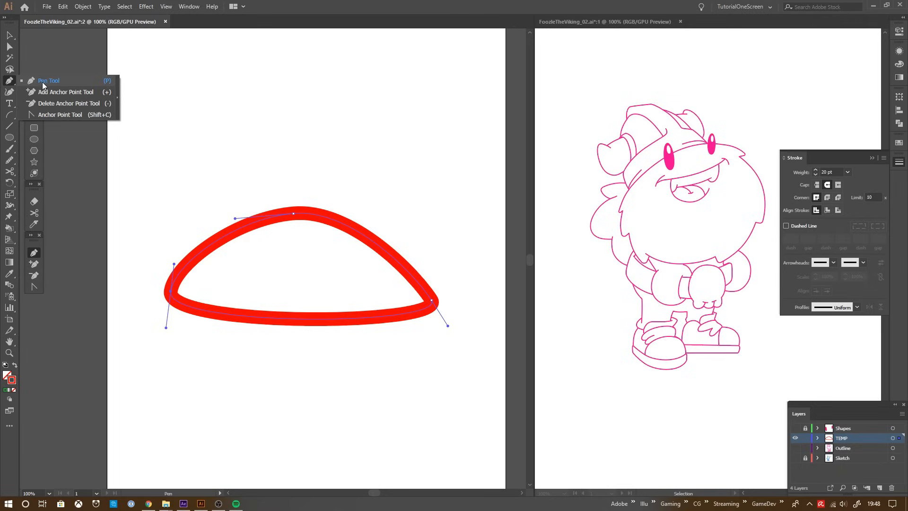
pyautogui.click(60, 115)
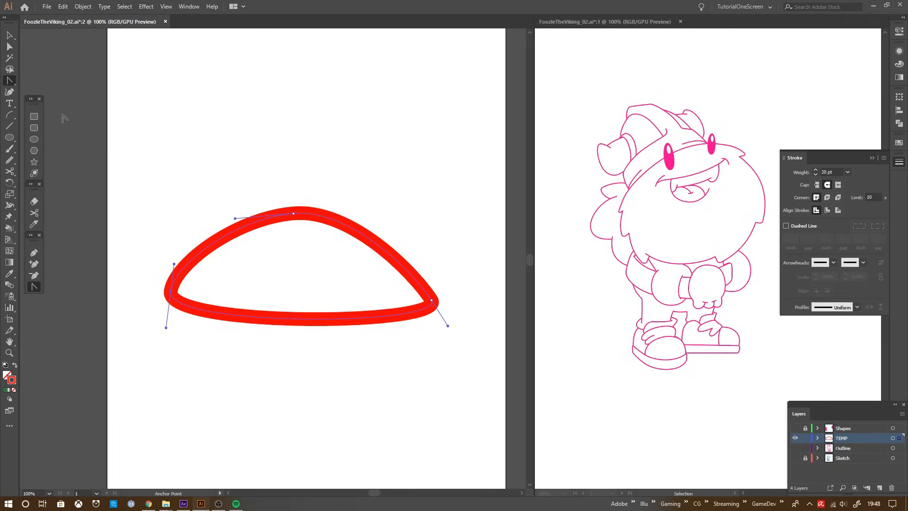
pyautogui.moveTo(165, 267); pyautogui.dragTo(161, 292)
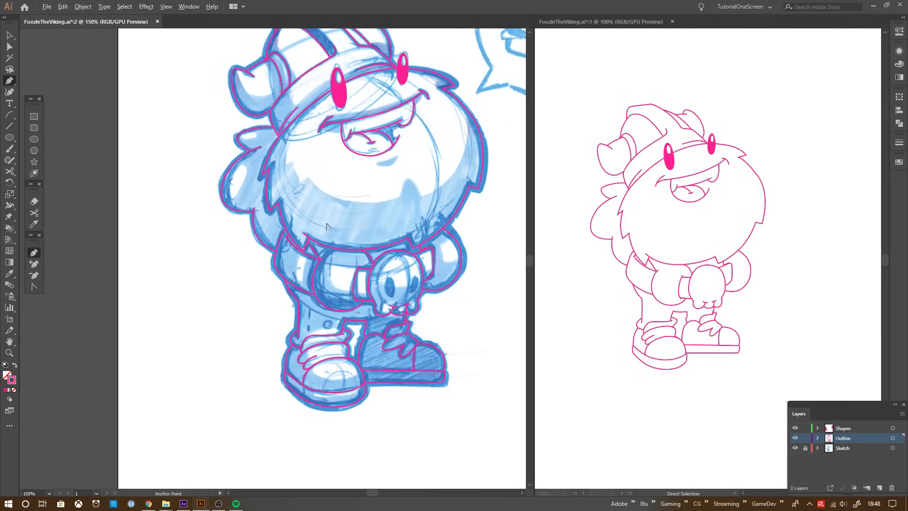
pyautogui.moveTo(332, 225)
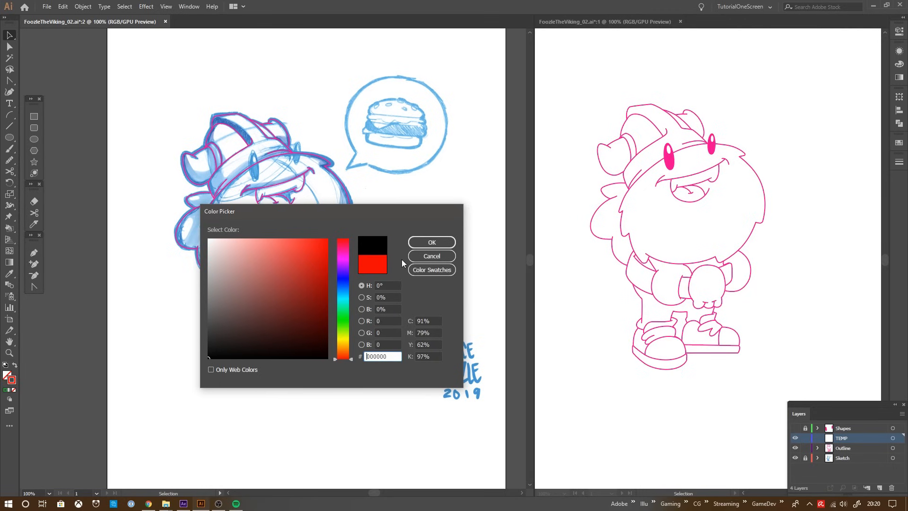
# - Set the selected outline strokes to black (000000) in the Color Picker
pyautogui.click(431, 269)
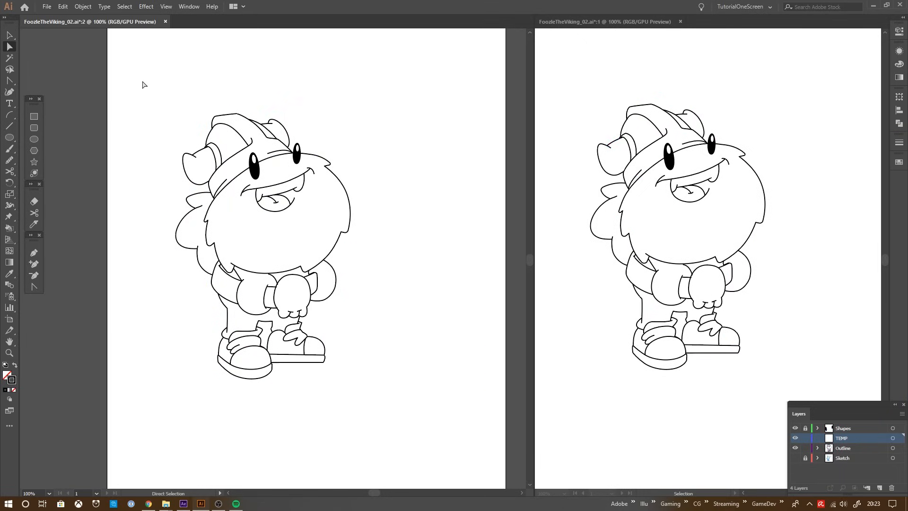
# - Give all of Foozle's black outline paths a 7 pt stroke weight
pyautogui.click(843, 448)
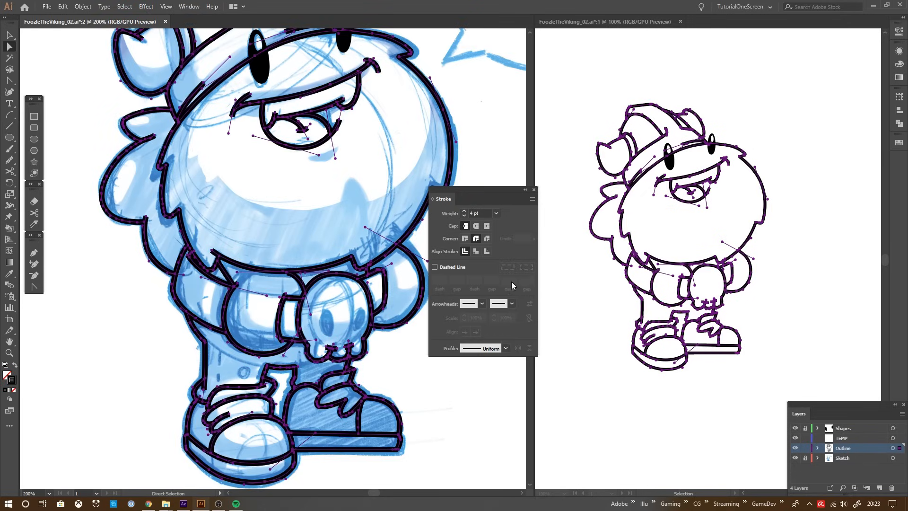
pyautogui.click(496, 214)
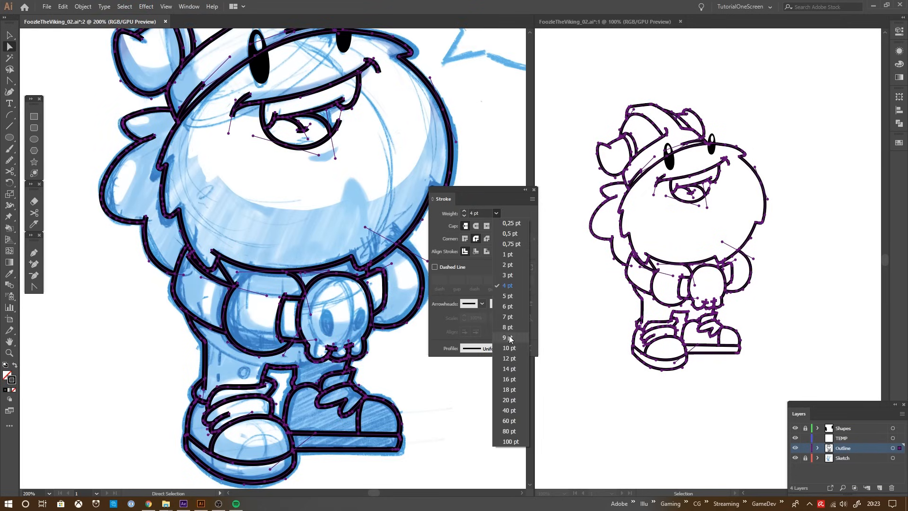
pyautogui.click(507, 316)
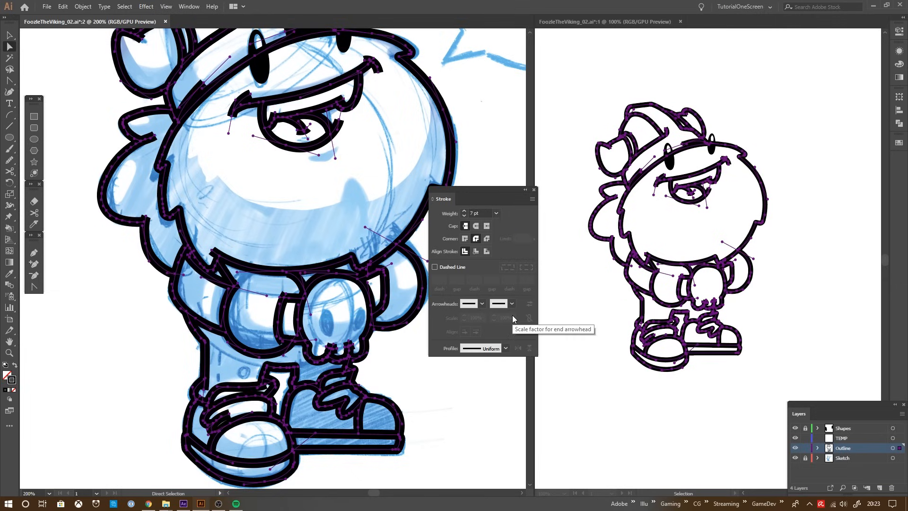
pyautogui.click(495, 213)
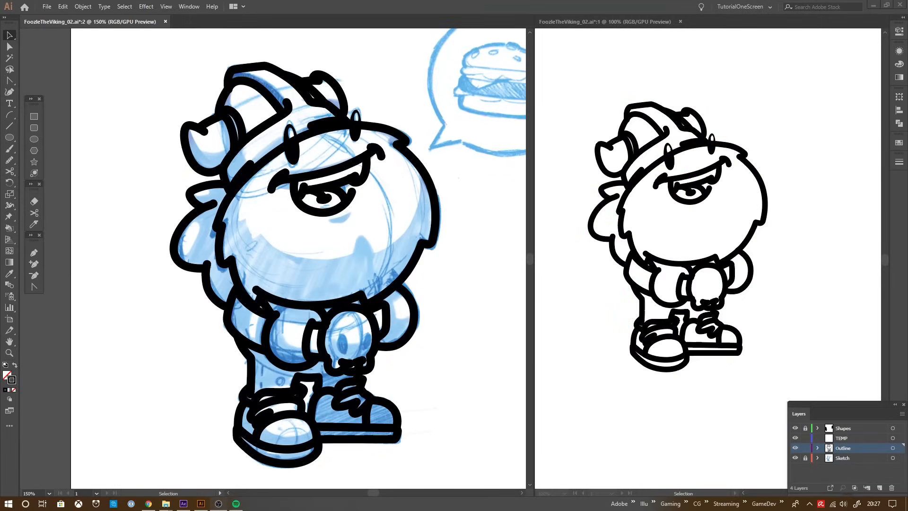
pyautogui.moveTo(9, 205)
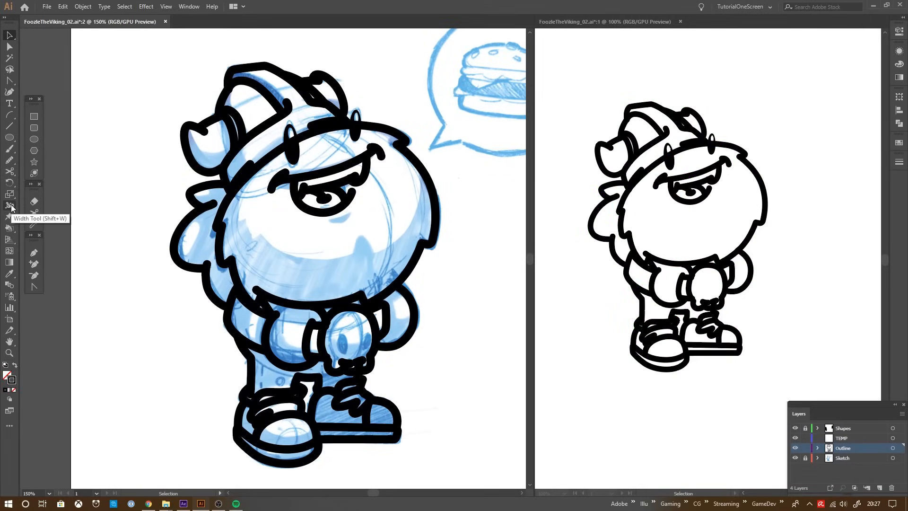
# - Use the Width Tool to taper the outline thickness, starting near the chest
pyautogui.click(9, 206)
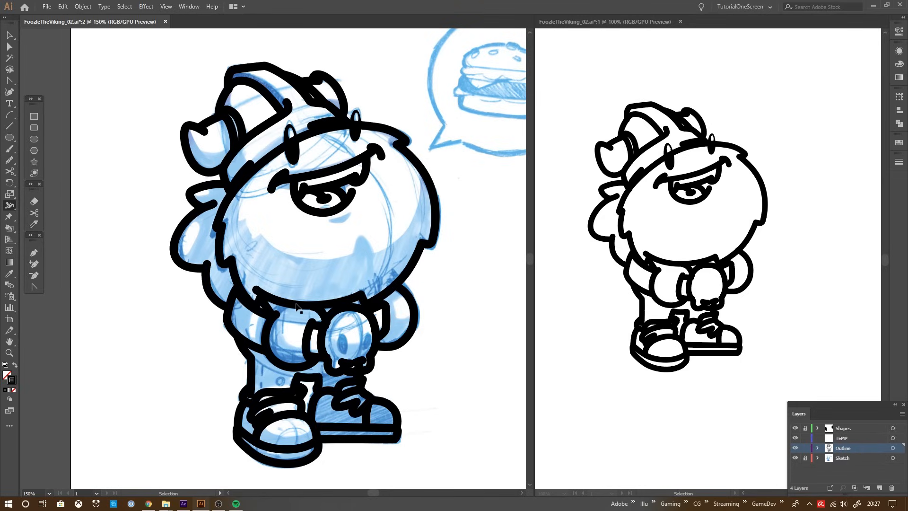
pyautogui.click(295, 308)
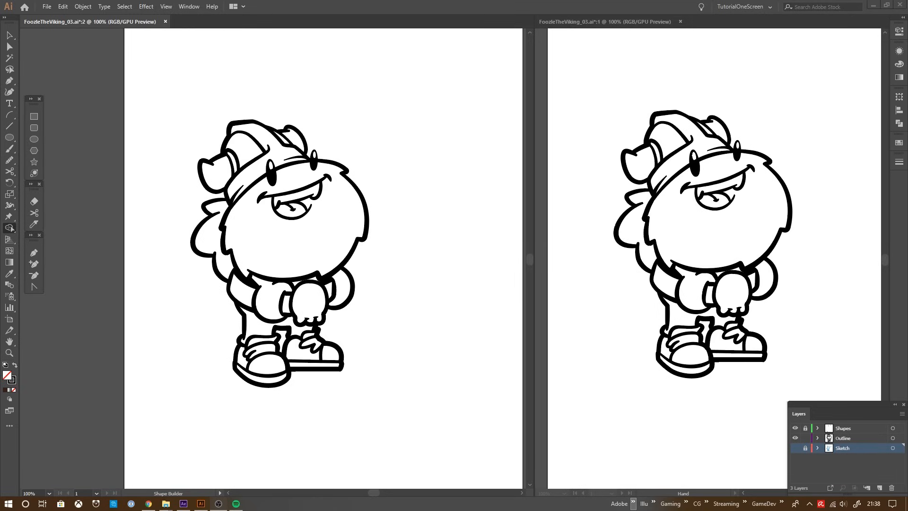
# - Duplicate the outlines to a layer named Fills, hide Shapes, and thin the copies' strokes
pyautogui.click(9, 35)
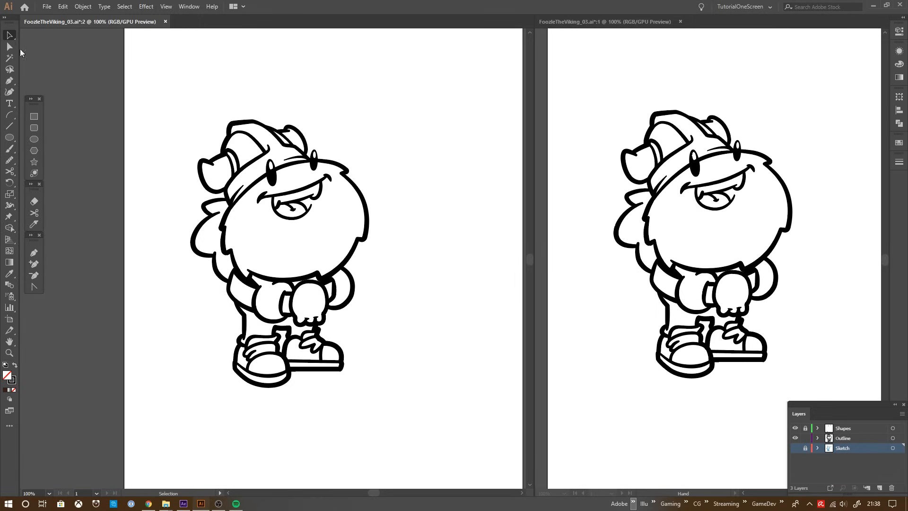
pyautogui.click(842, 438)
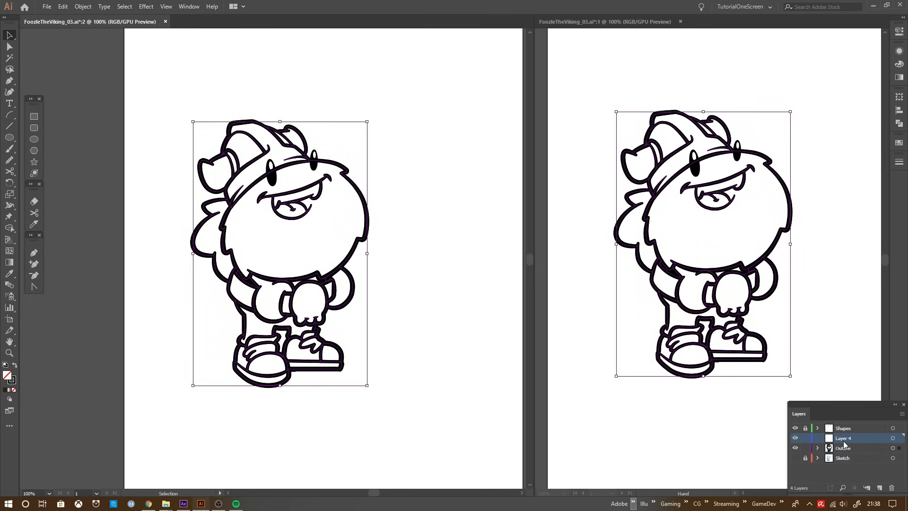
pyautogui.doubleClick(843, 437)
pyautogui.write('Fills')
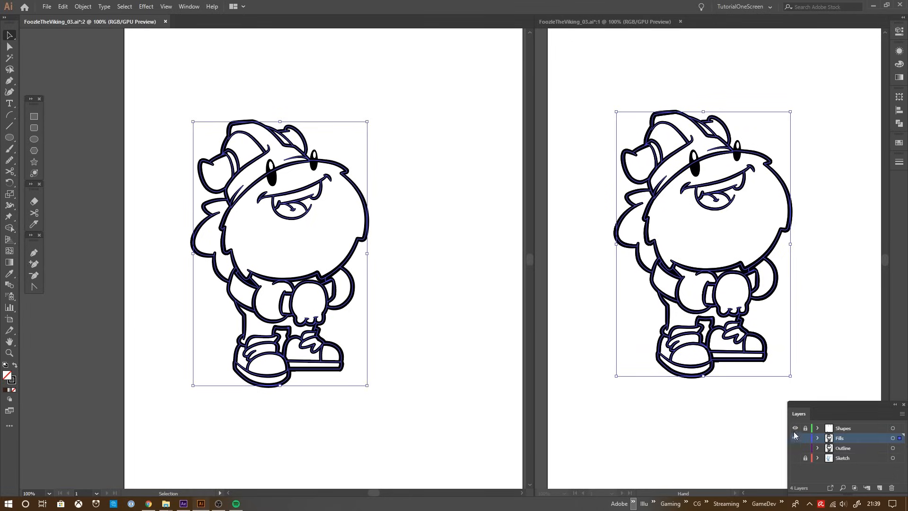
pyautogui.click(795, 436)
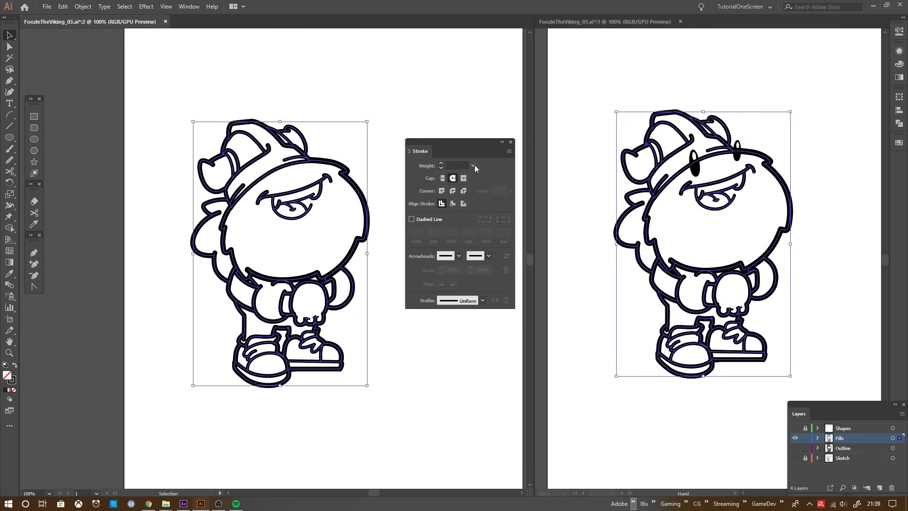
pyautogui.click(476, 166)
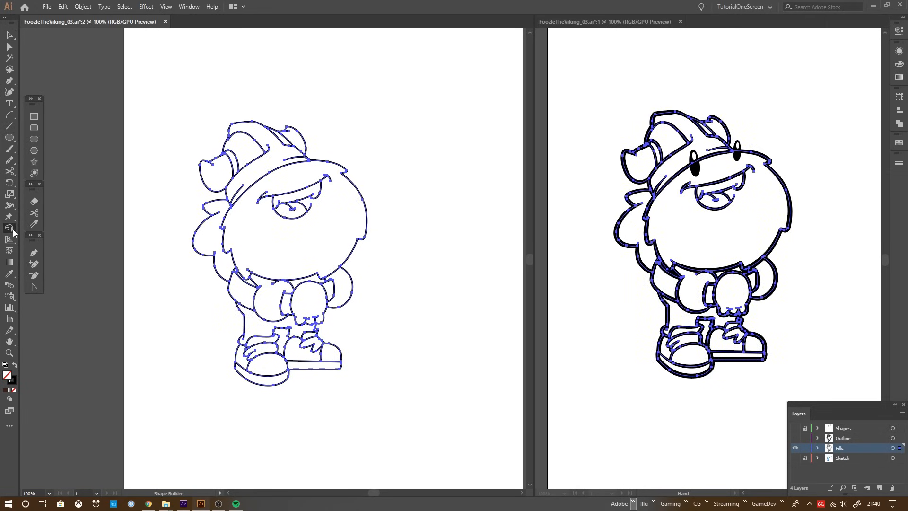
# - Make the thin outlines a Live Paint group and paint the beard pink and helmet grey-blue
pyautogui.click(7, 228)
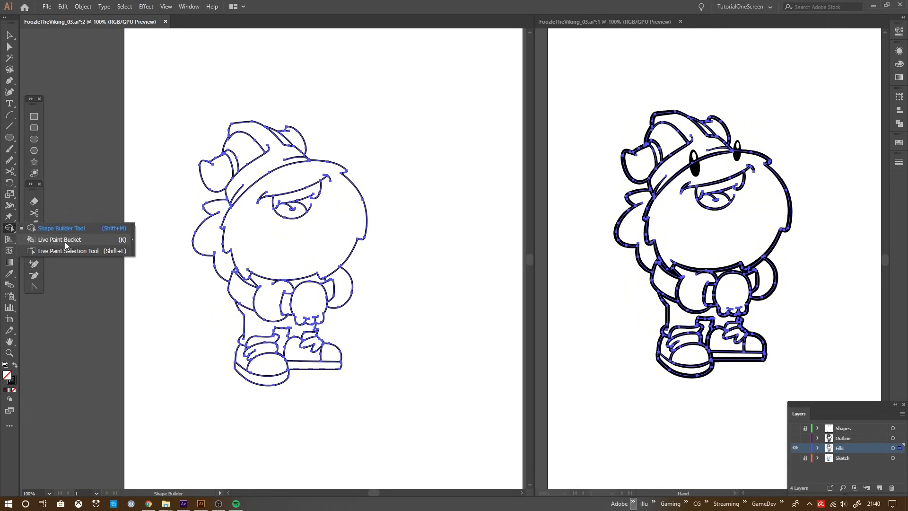
pyautogui.click(59, 239)
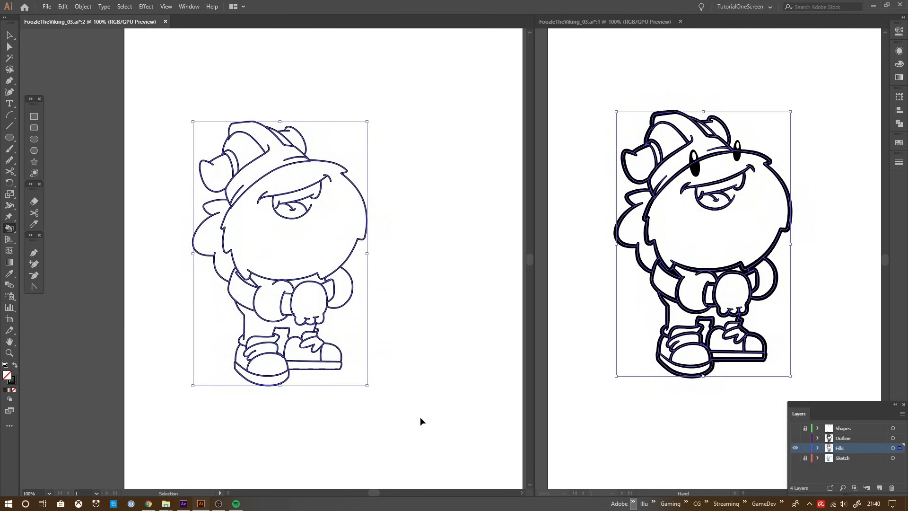
pyautogui.click(9, 228)
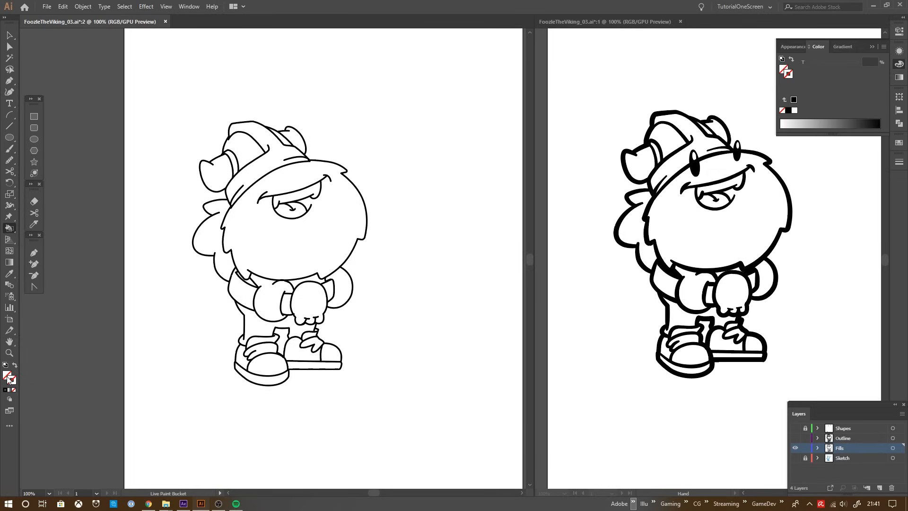
pyautogui.doubleClick(6, 376)
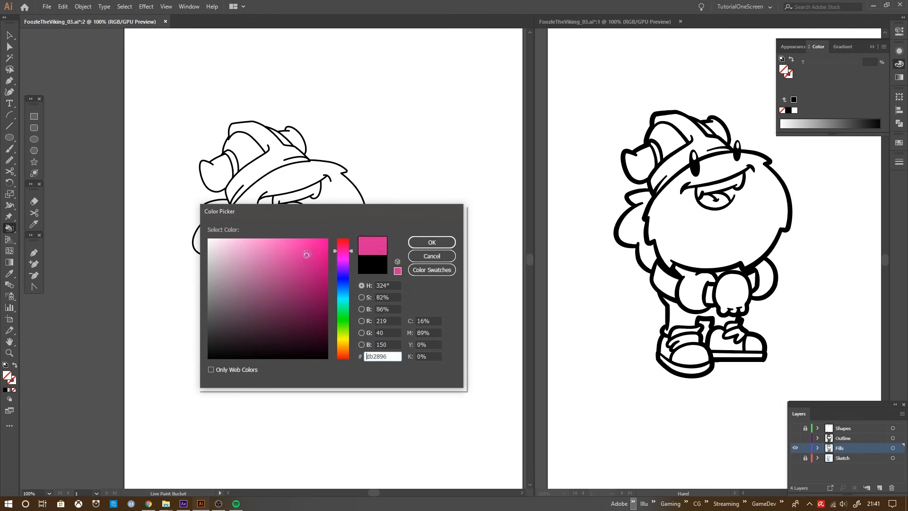
pyautogui.click(431, 242)
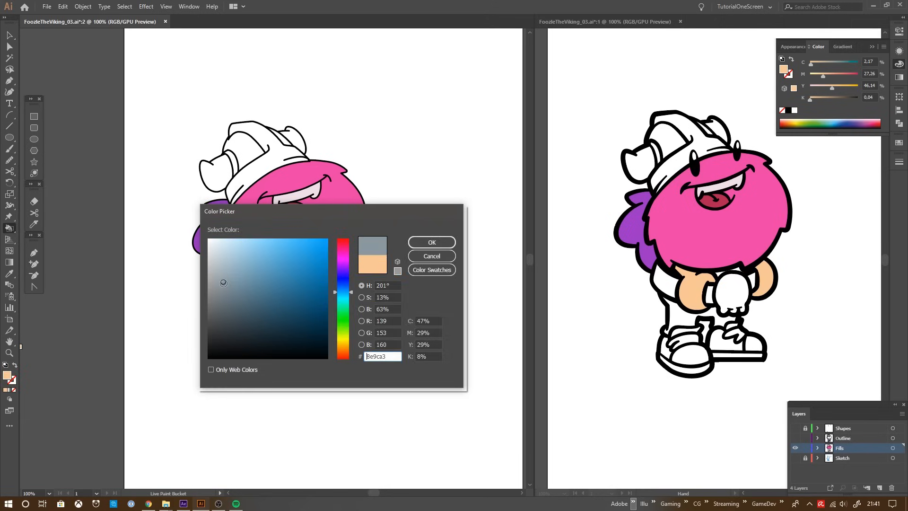
pyautogui.click(431, 242)
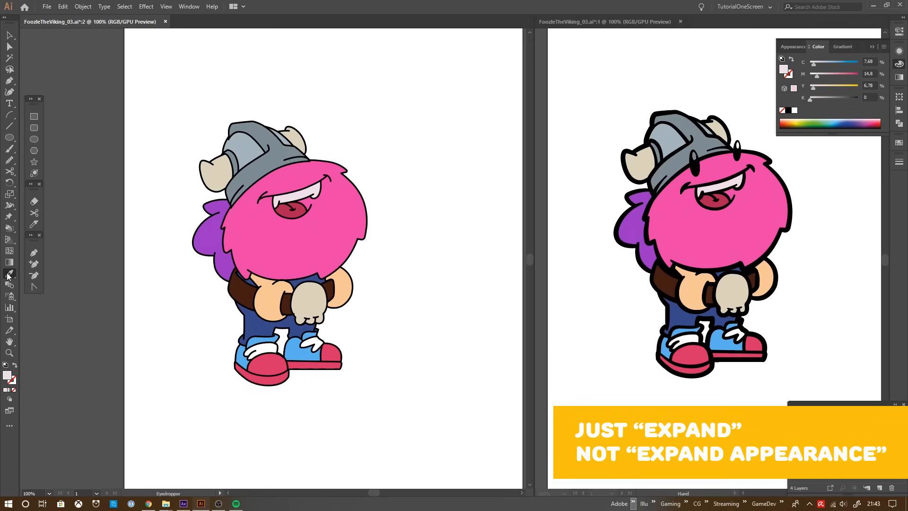
# - Expand the Live Paint group into plain filled shapes via Object > Expand
pyautogui.click(82, 6)
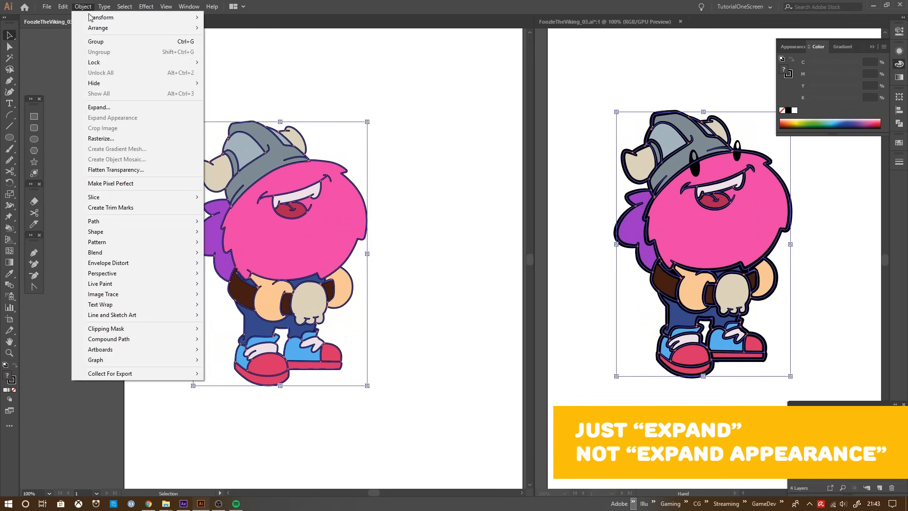
pyautogui.moveTo(119, 107)
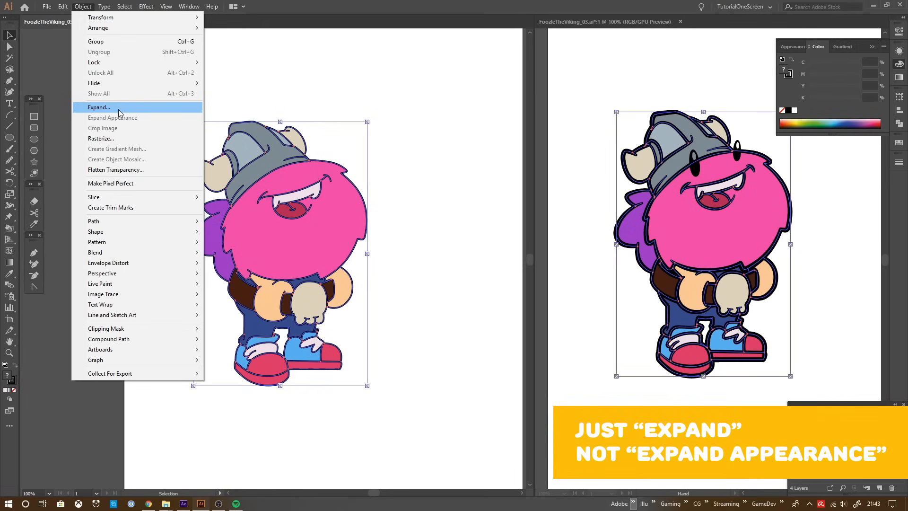
pyautogui.click(98, 107)
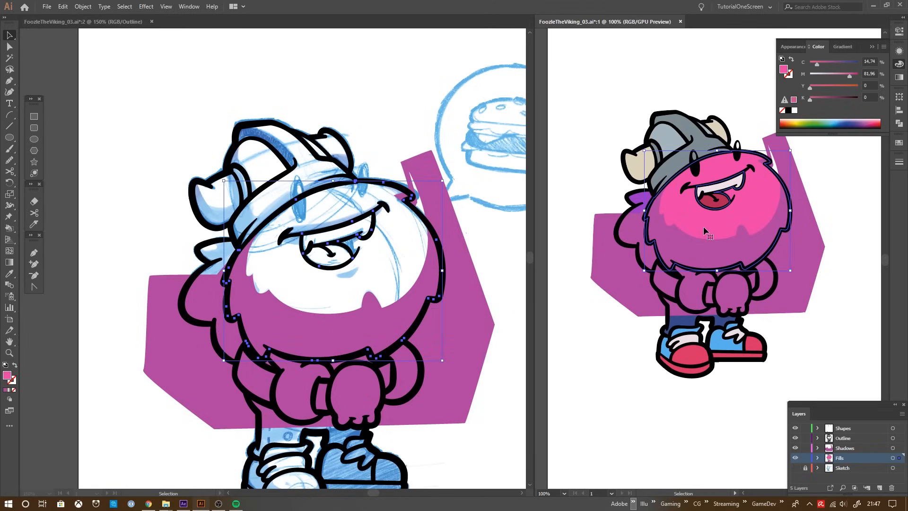
# - Intersect the beard shadow with the body fill, then start a darker grey helmet shadow
pyautogui.click(845, 448)
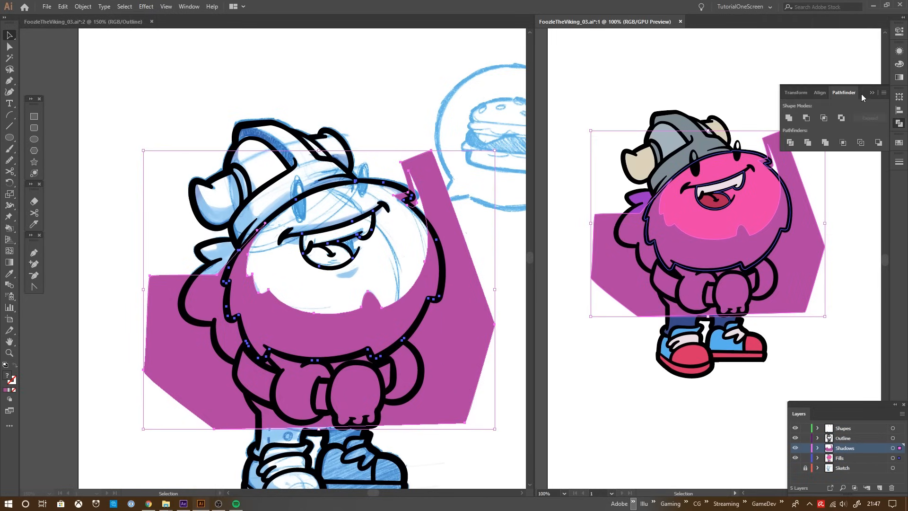
pyautogui.moveTo(844, 91); pyautogui.dragTo(541, 141)
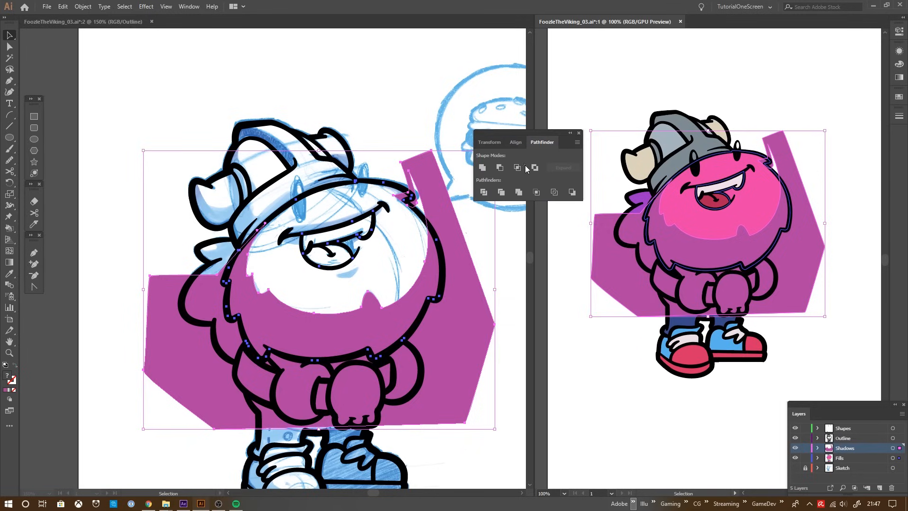
pyautogui.moveTo(517, 167)
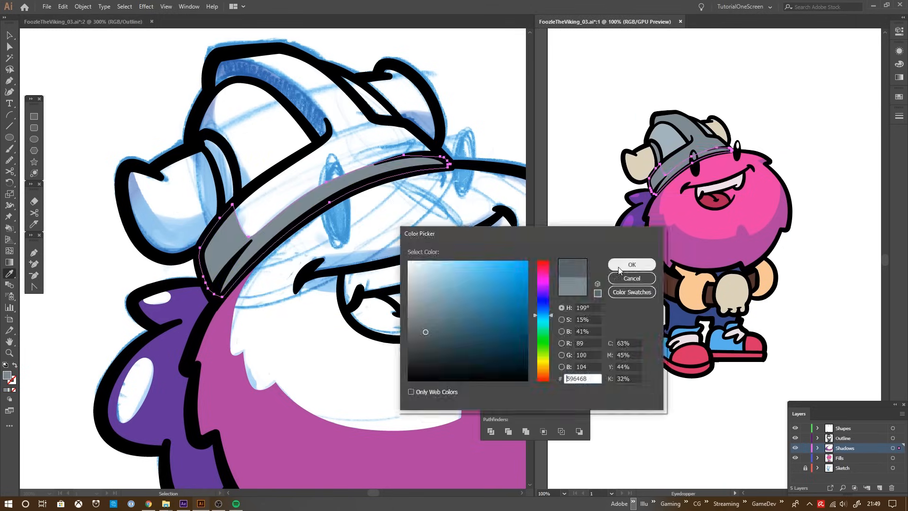
pyautogui.click(631, 264)
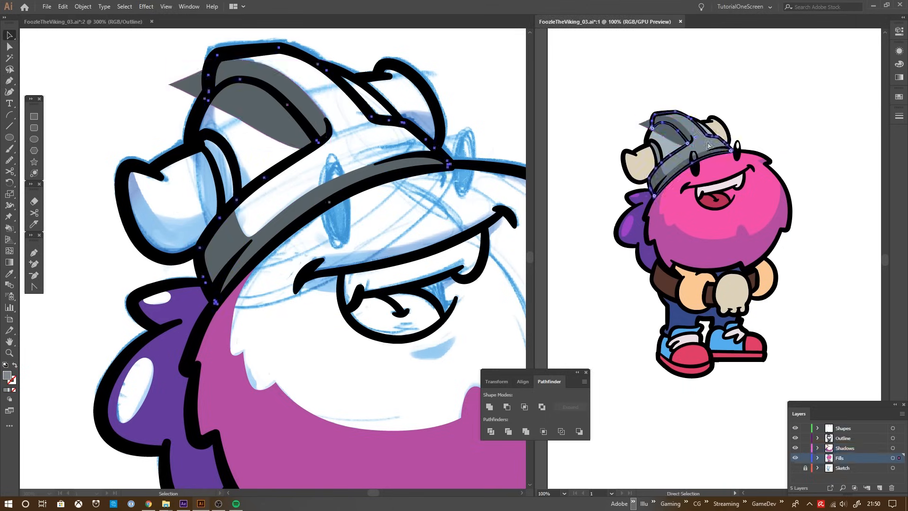
pyautogui.click(524, 406)
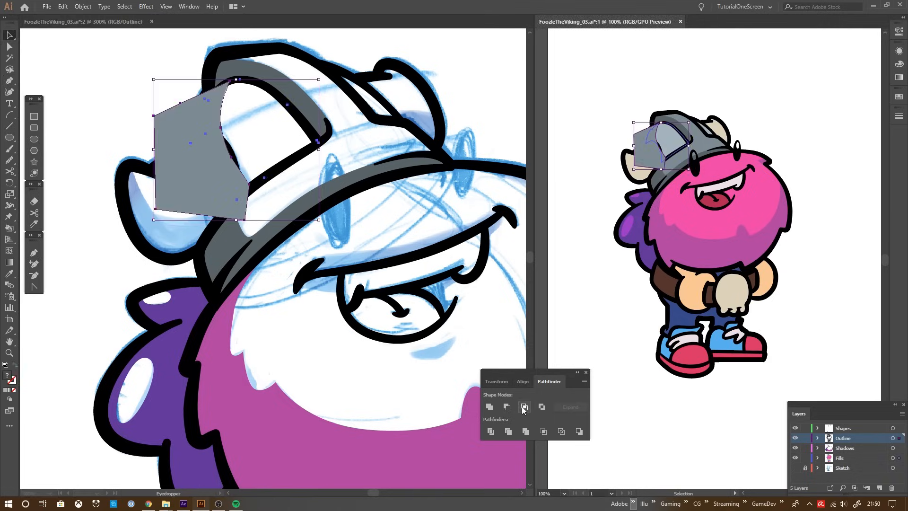